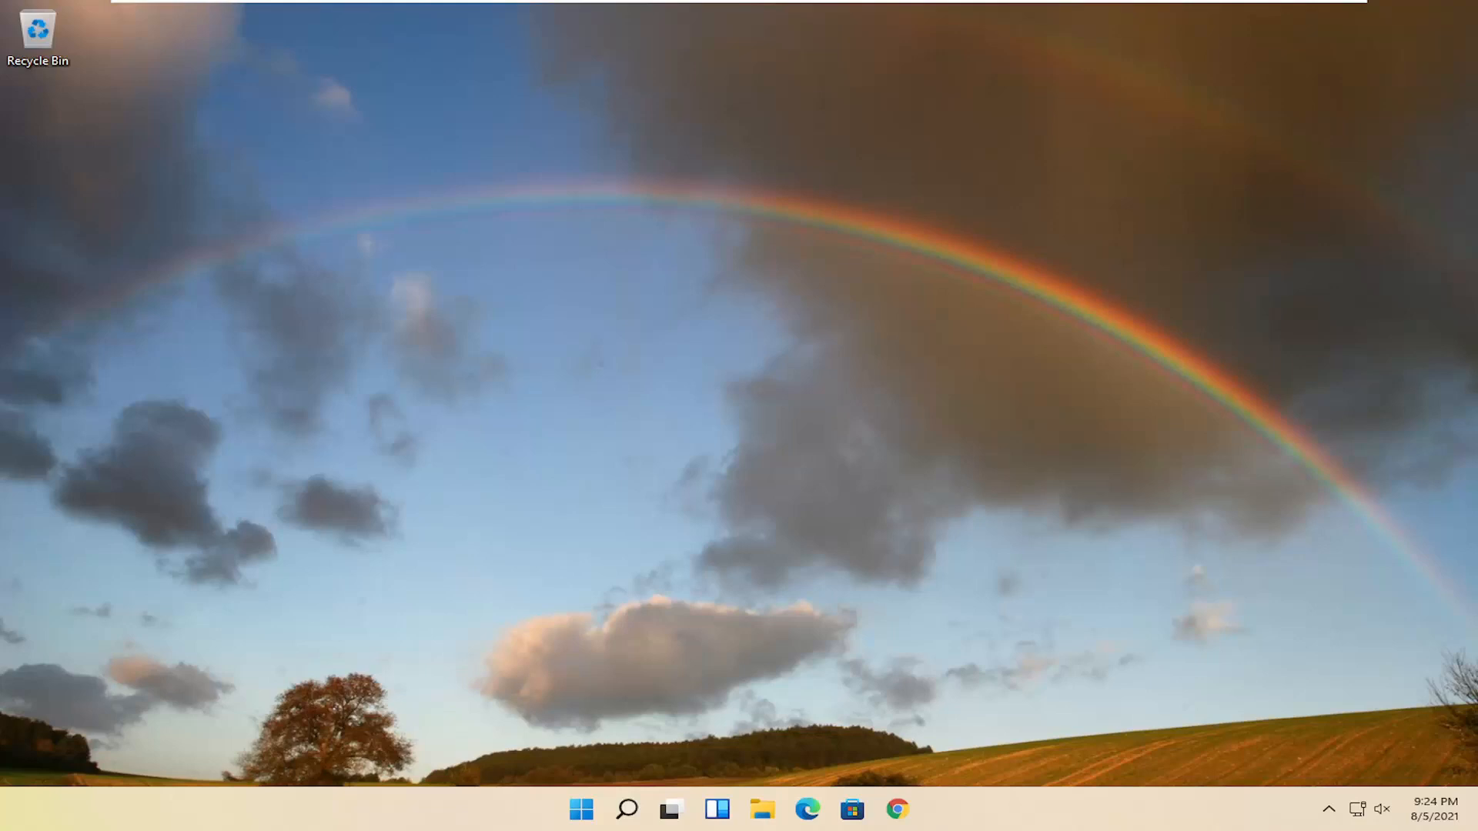
# Search the taskbar for "dev" to find Device Manager
pyautogui.click(626, 810)
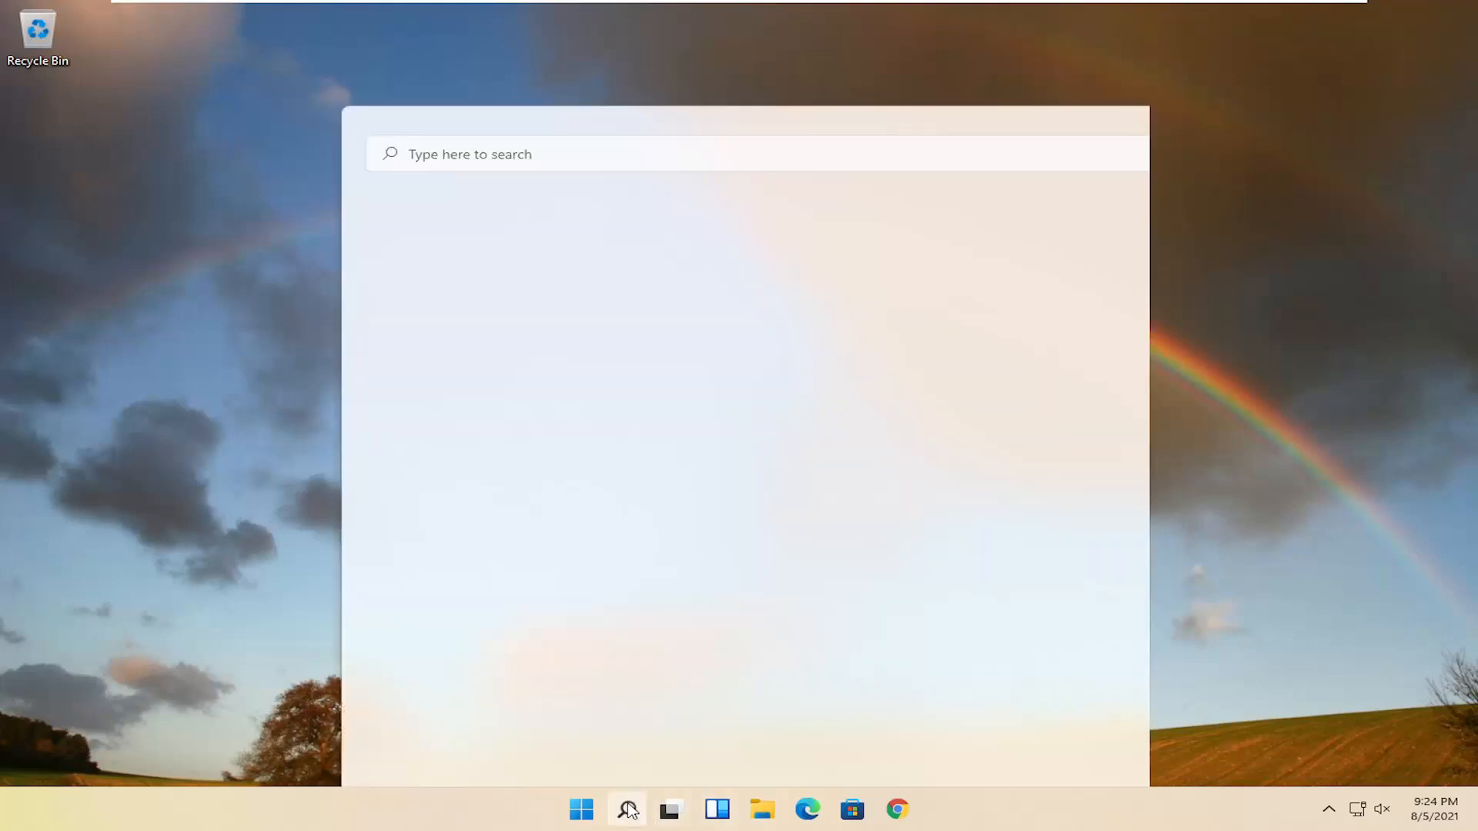
pyautogui.write('dev')
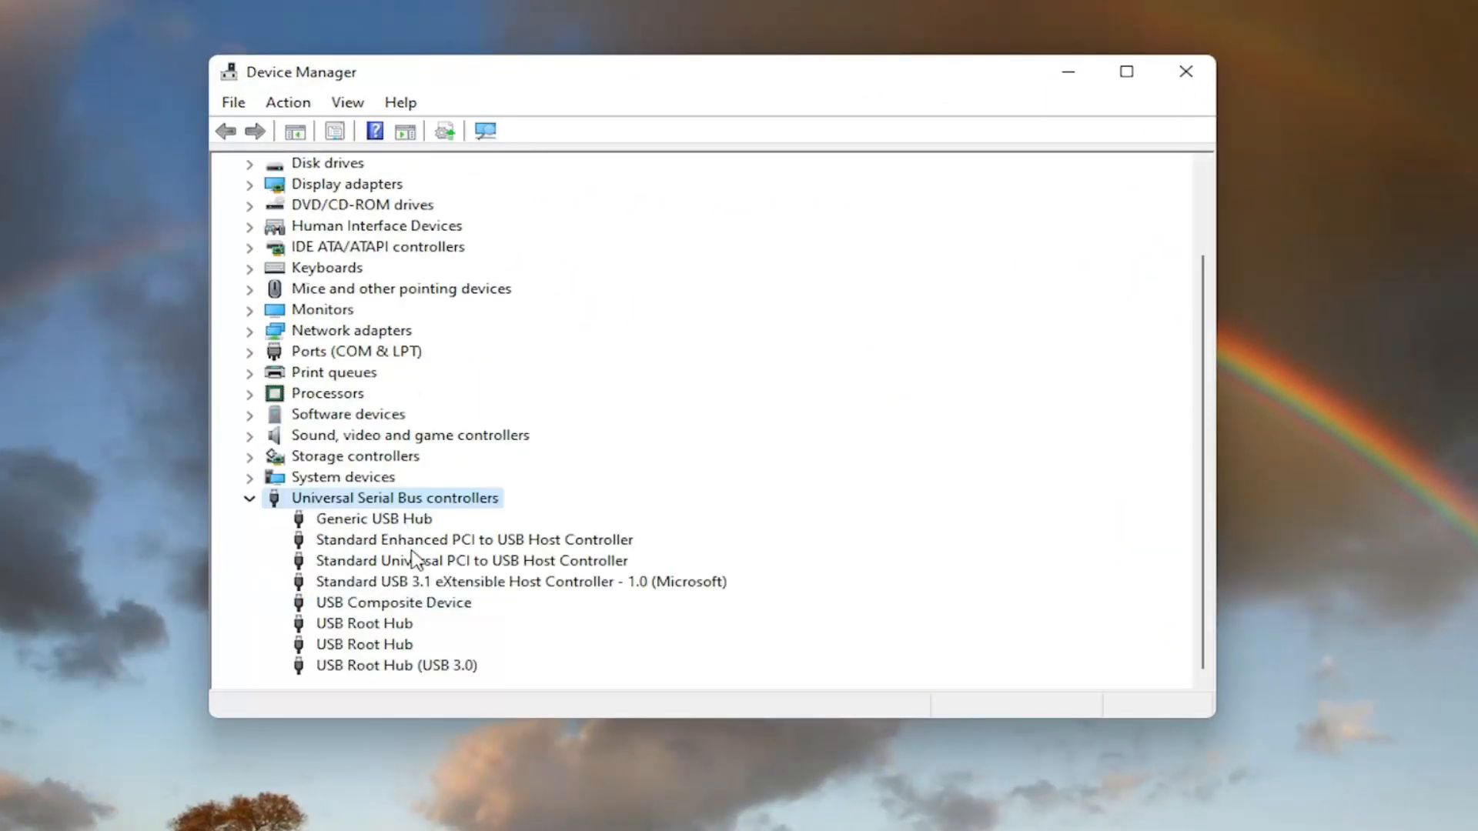
pyautogui.moveTo(444, 642)
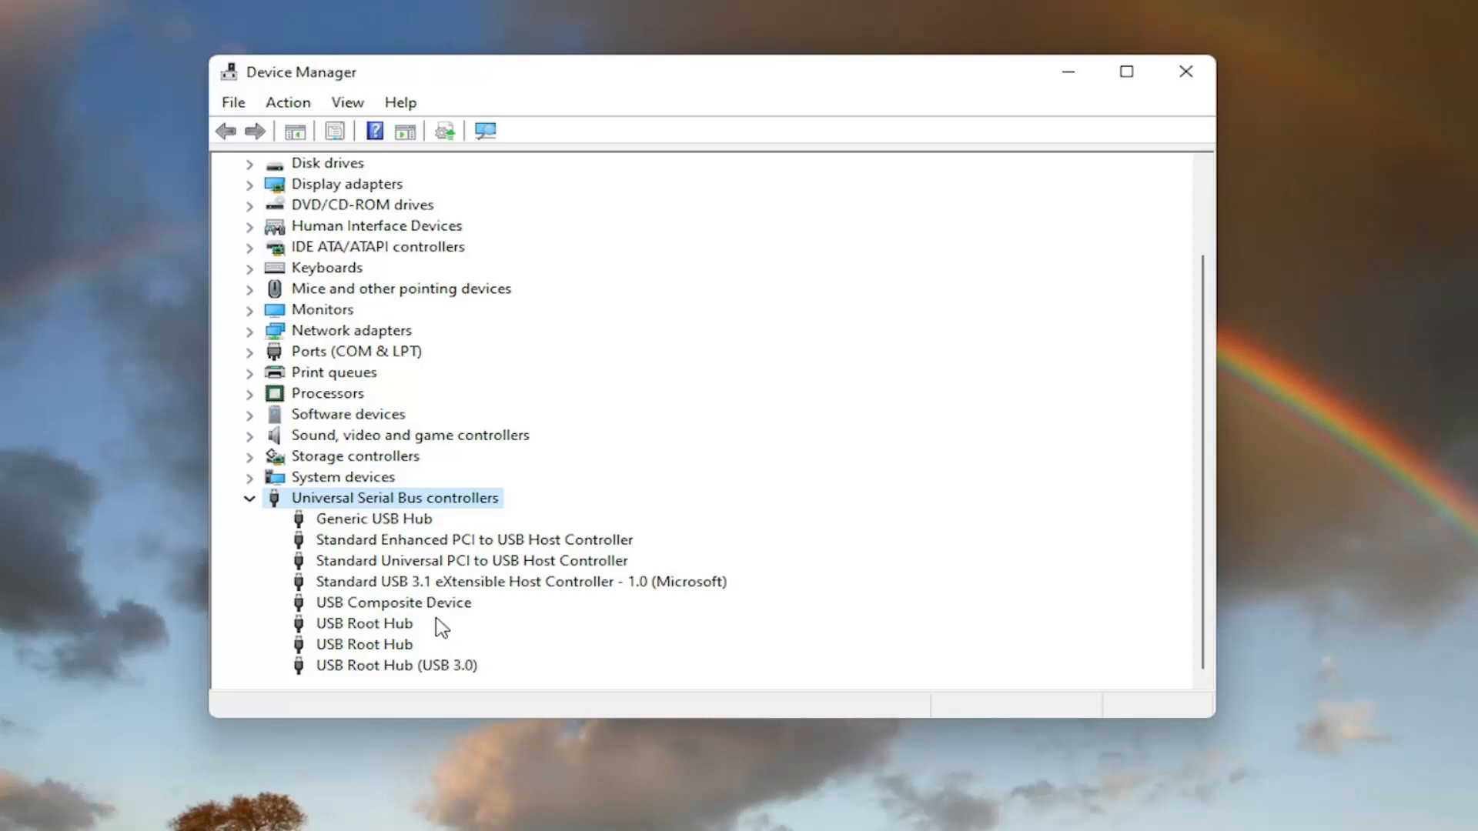
pyautogui.moveTo(432, 614)
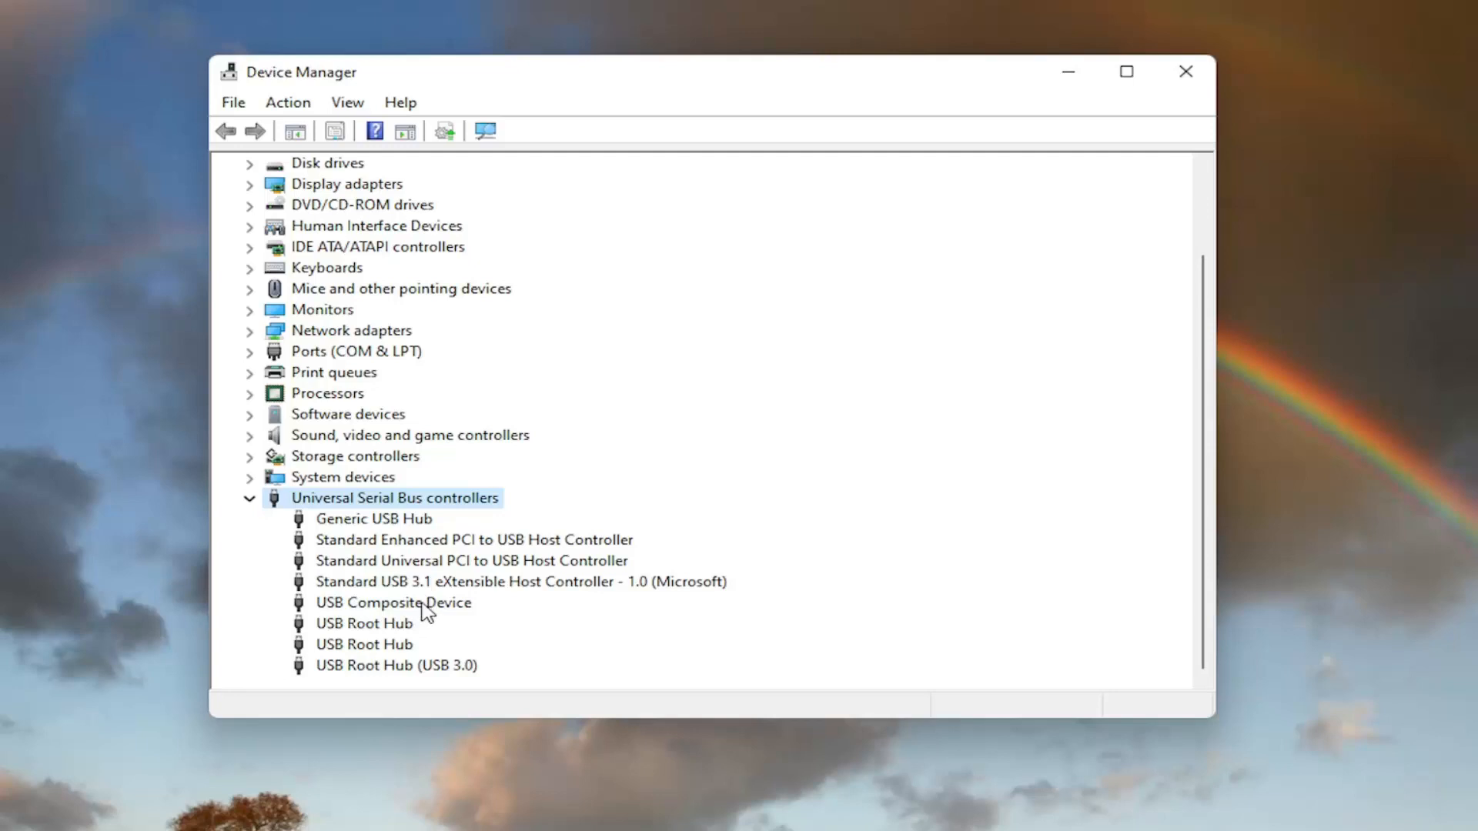
pyautogui.moveTo(371, 620)
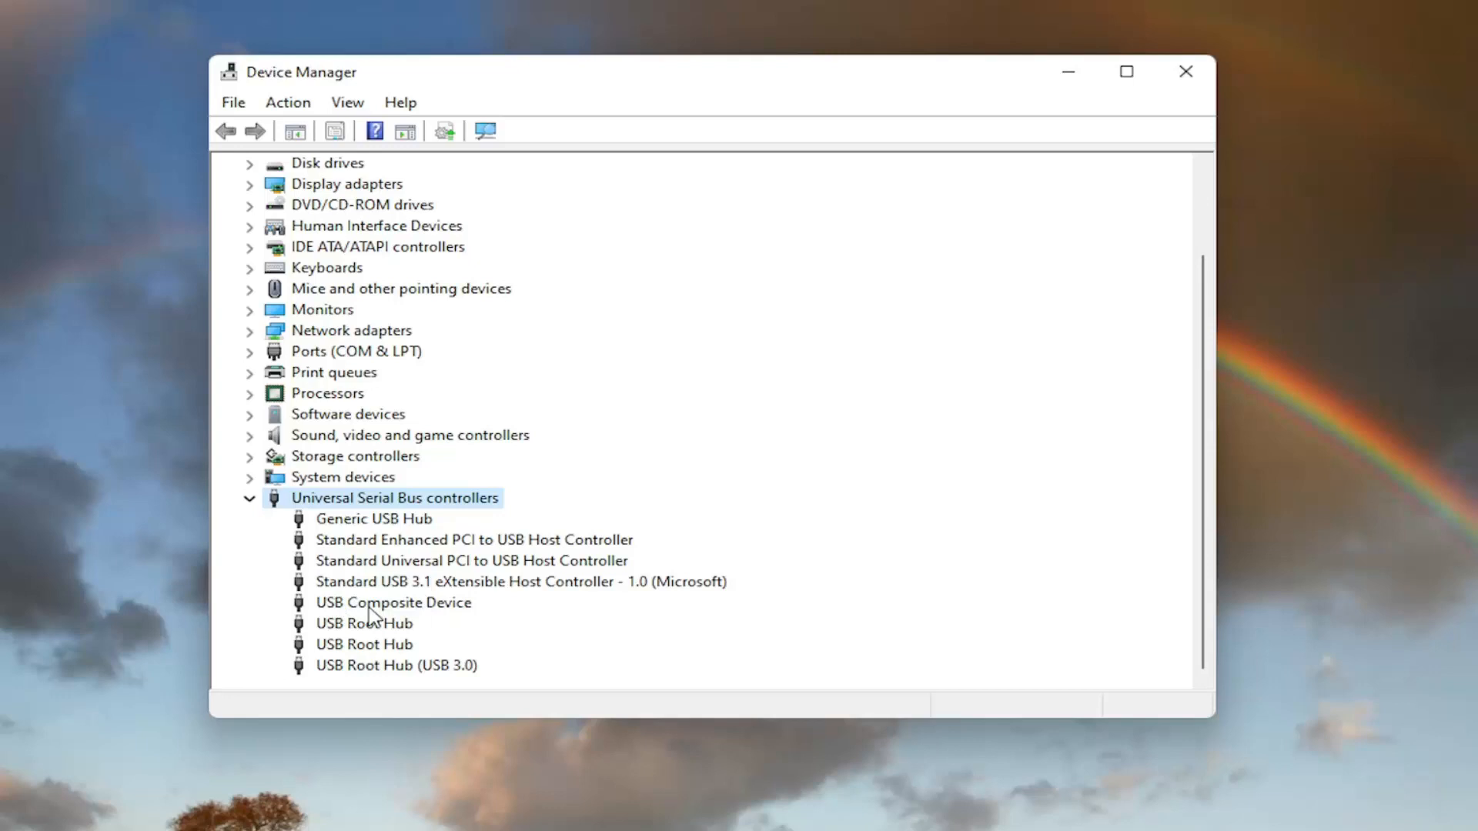
# Search automatically for a newer USB Composite Device driver and dismiss the result
pyautogui.rightClick(393, 602)
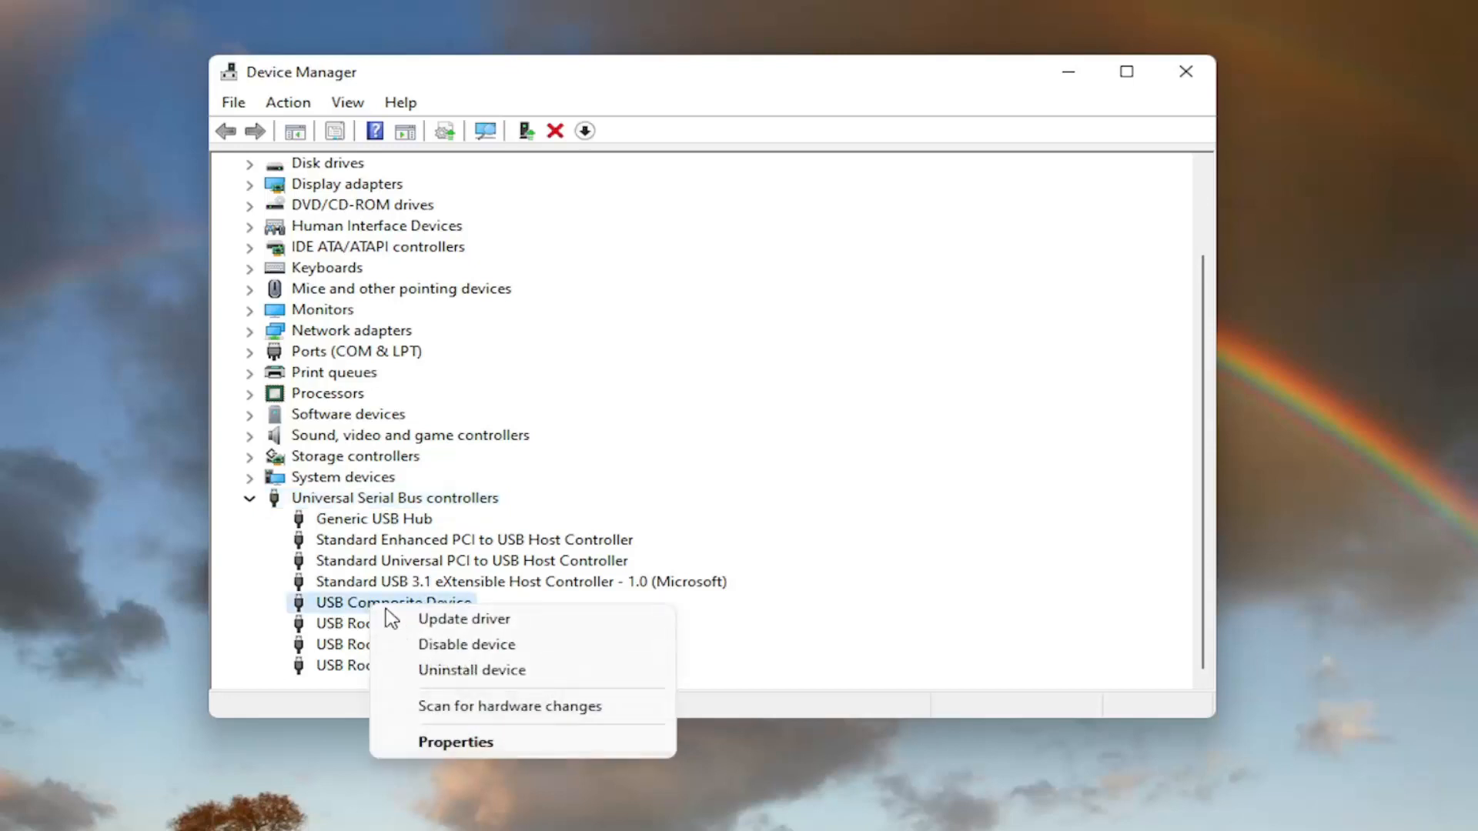
pyautogui.click(462, 619)
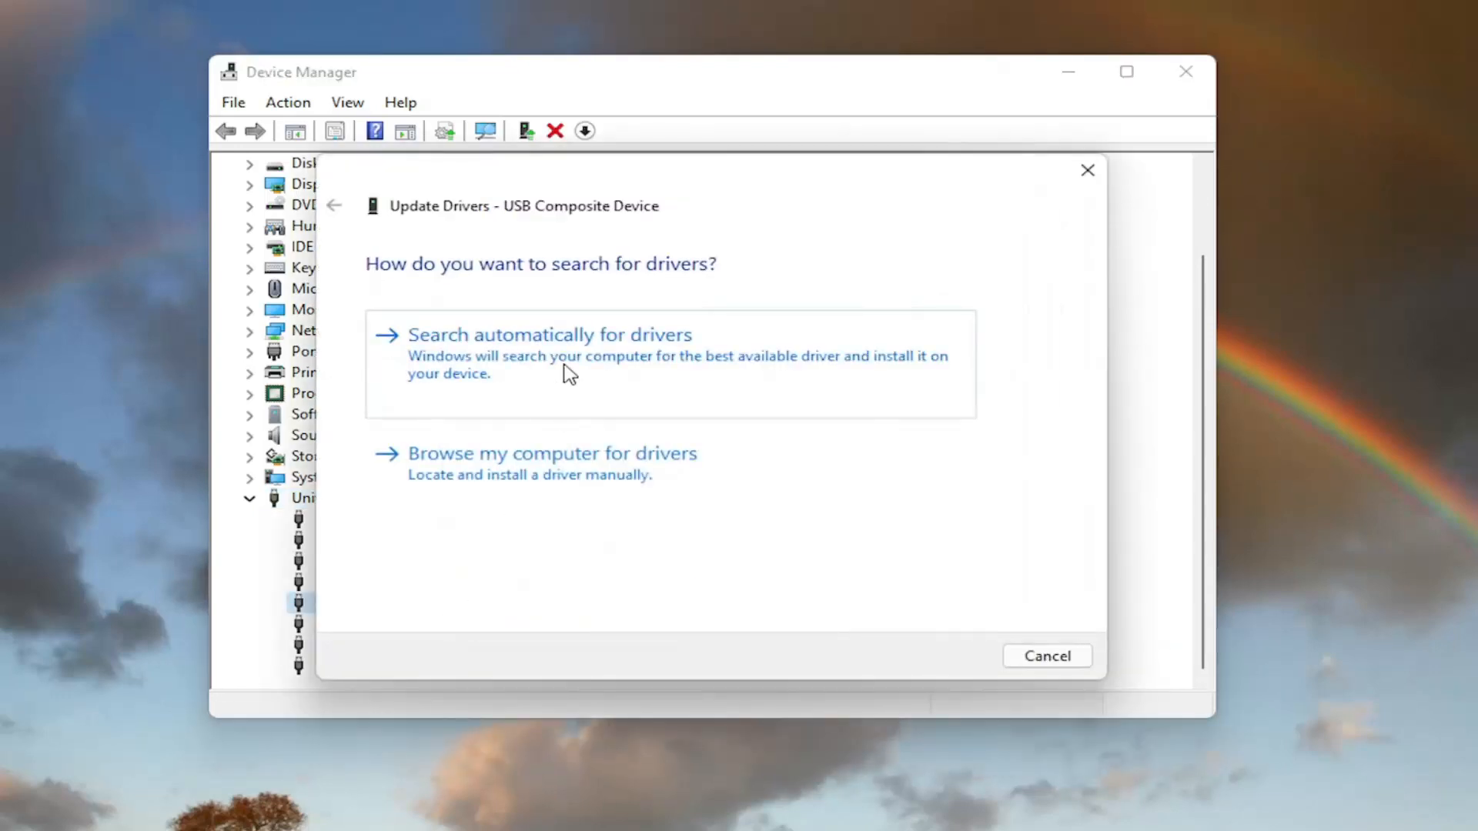
pyautogui.click(551, 335)
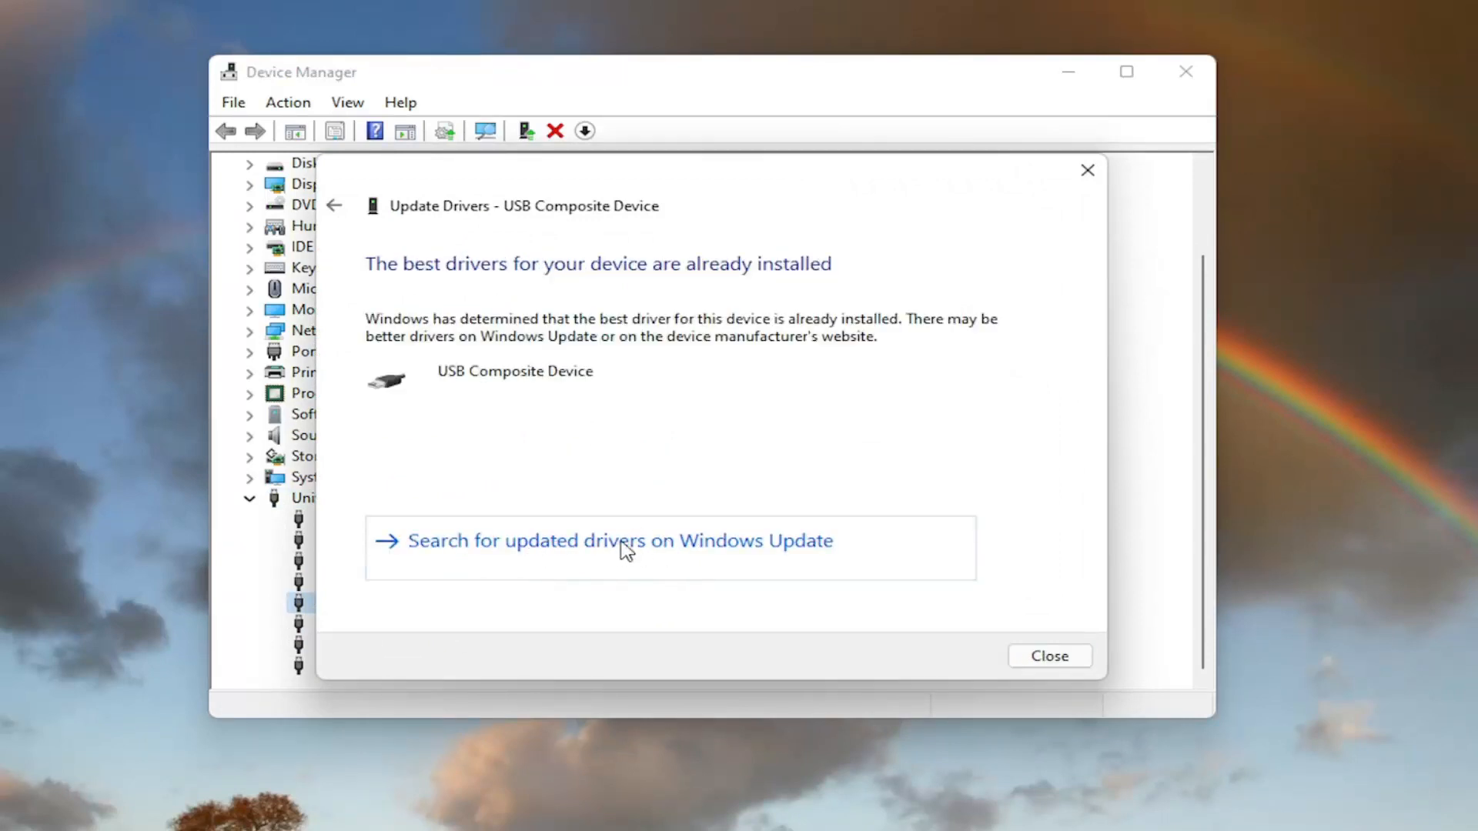
pyautogui.click(618, 540)
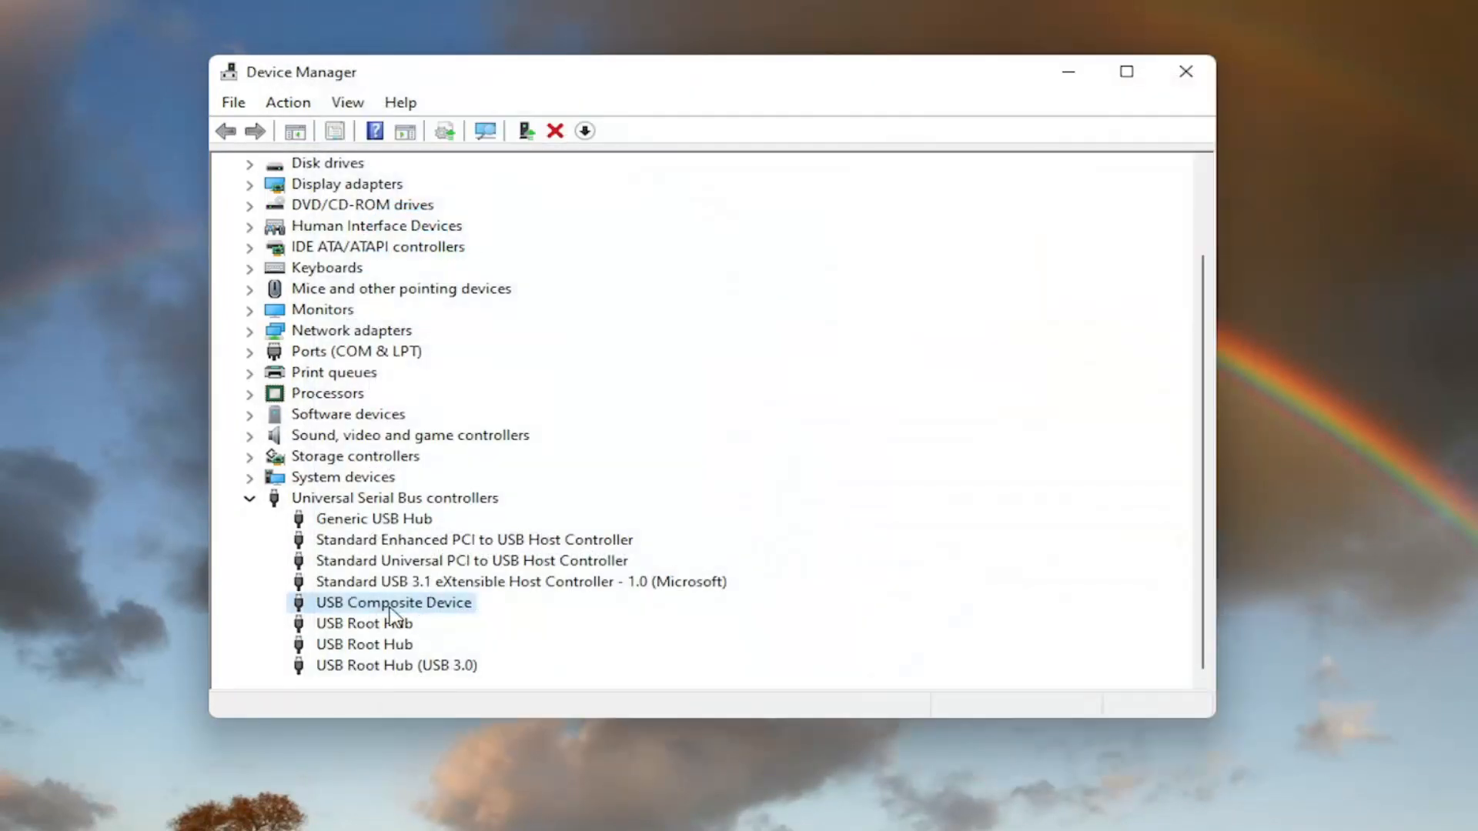
# Open the USB Composite Device properties
pyautogui.doubleClick(394, 602)
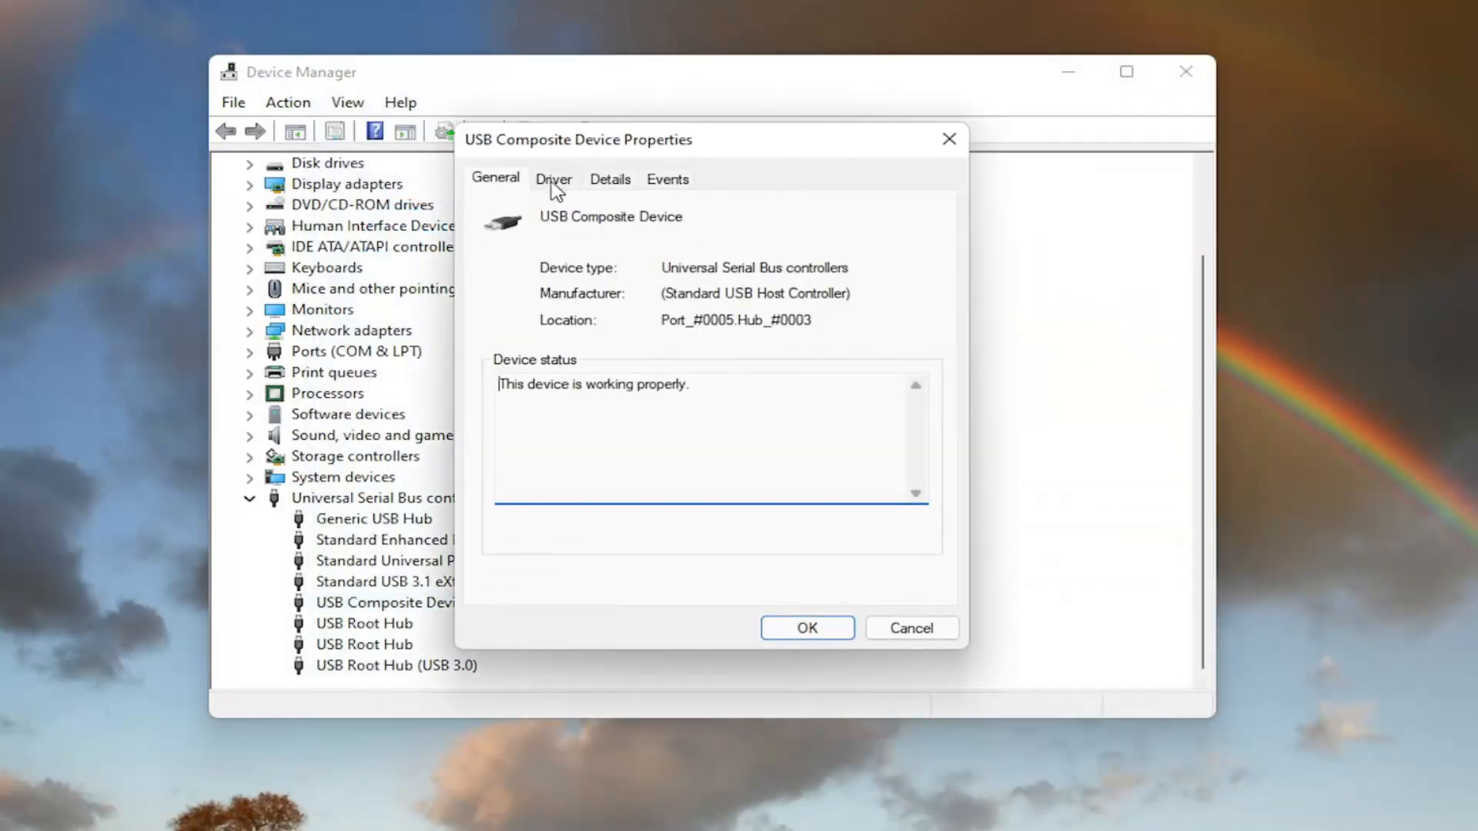
# Reinstall the USB Composite Device driver from the compatible drivers list on this computer
pyautogui.rightClick(386, 602)
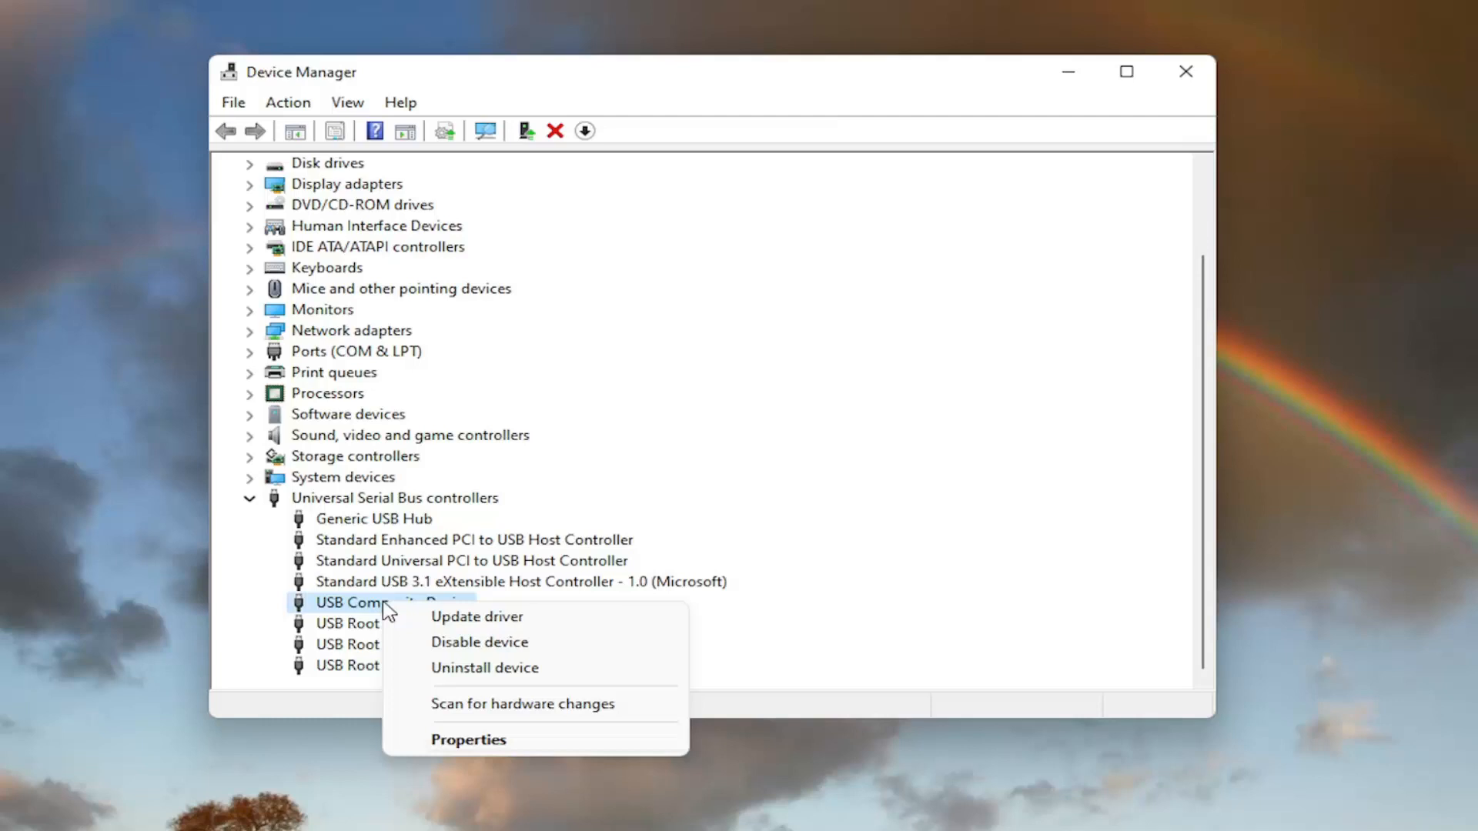
pyautogui.click(476, 616)
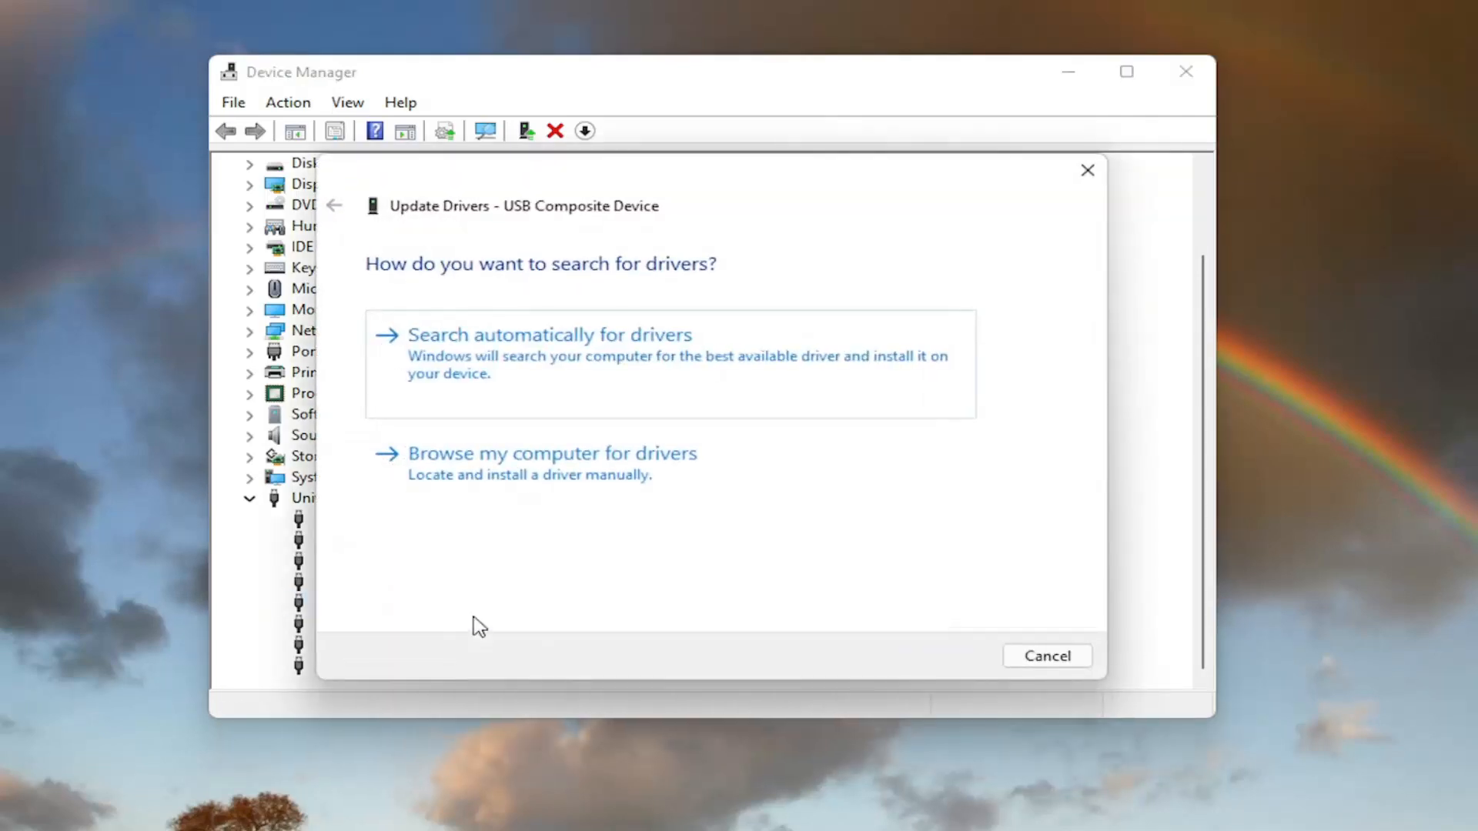
pyautogui.moveTo(603, 480)
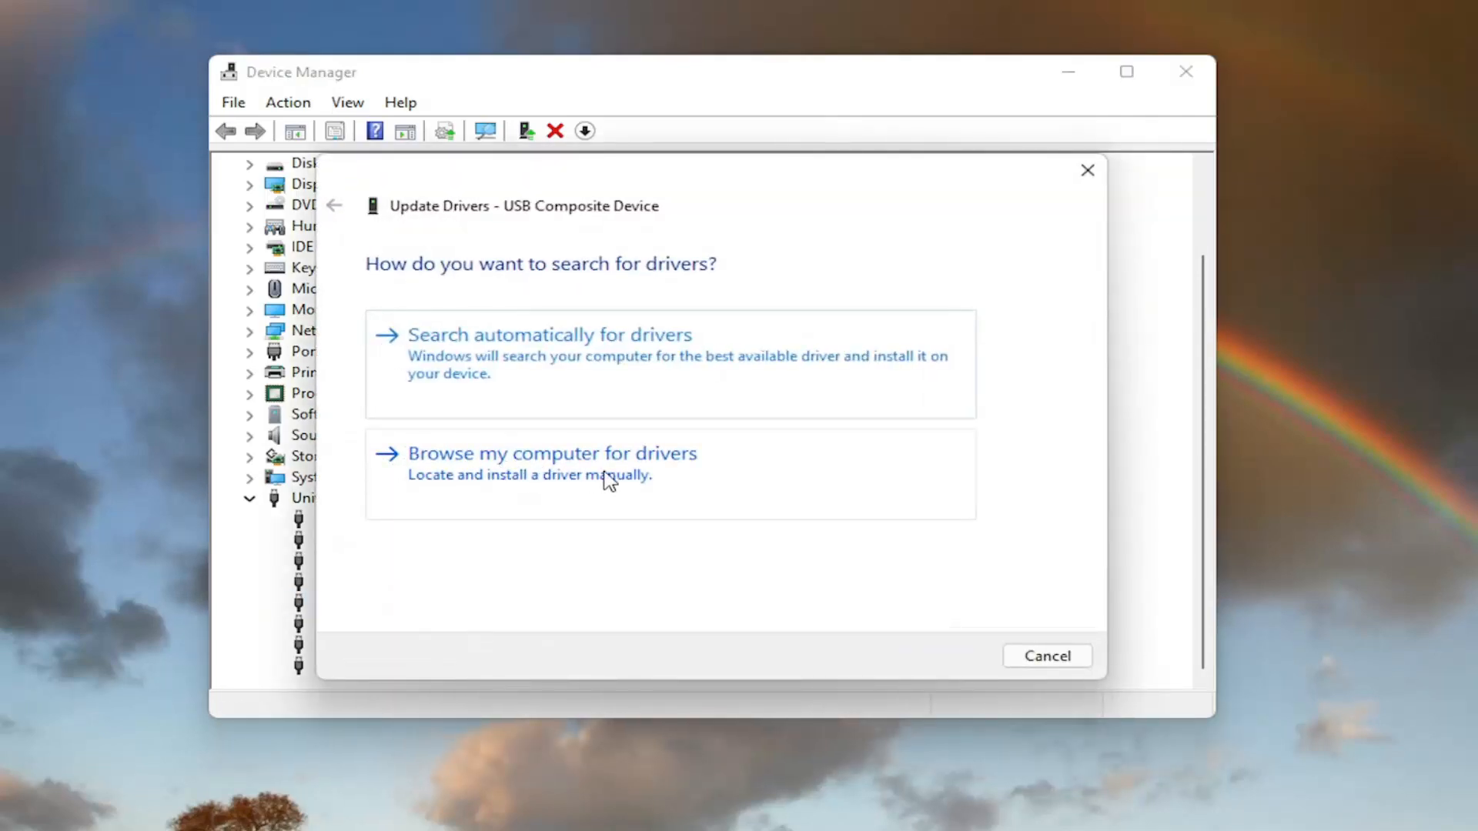
pyautogui.click(551, 453)
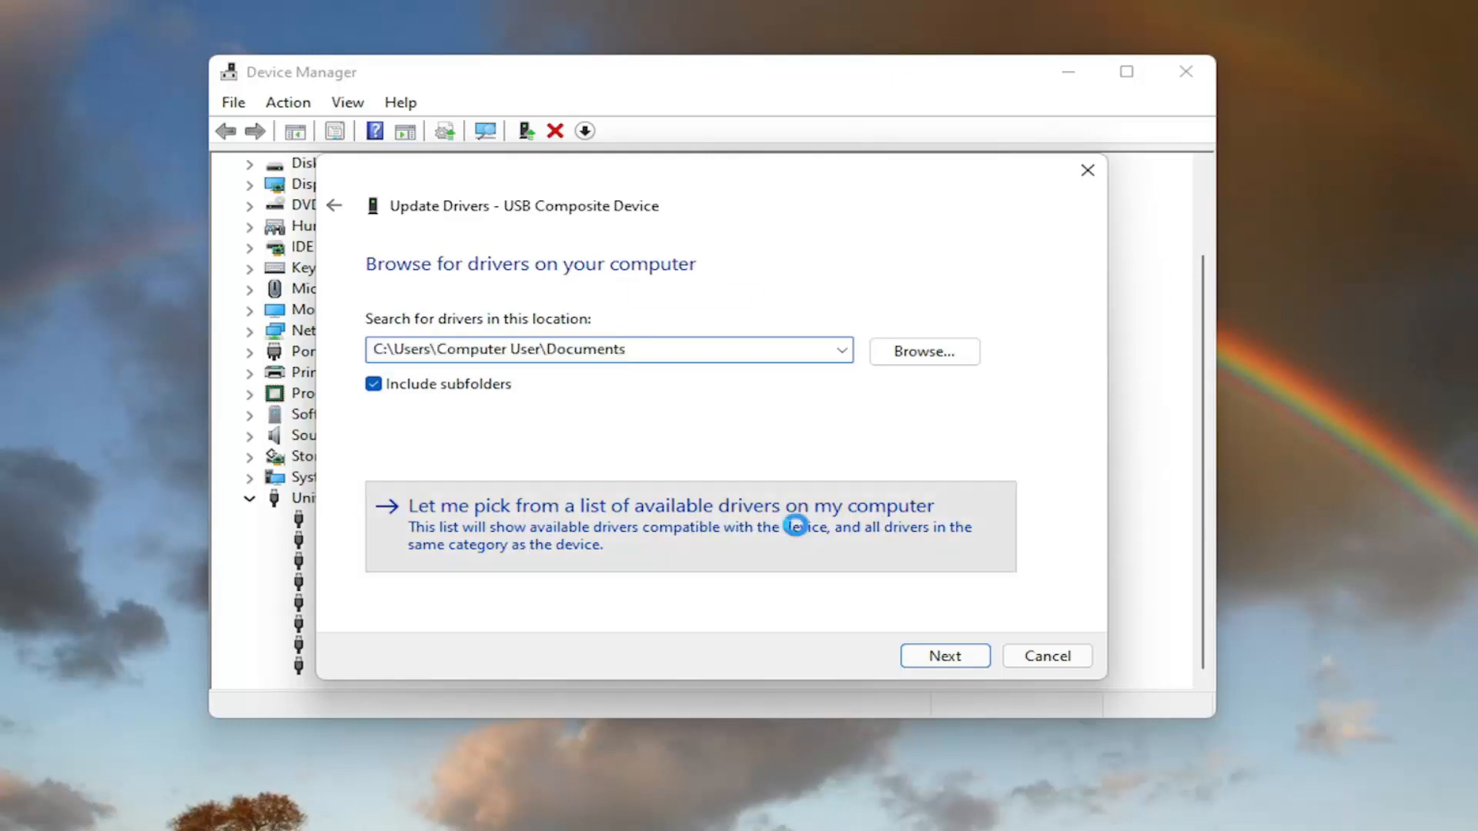
pyautogui.click(657, 507)
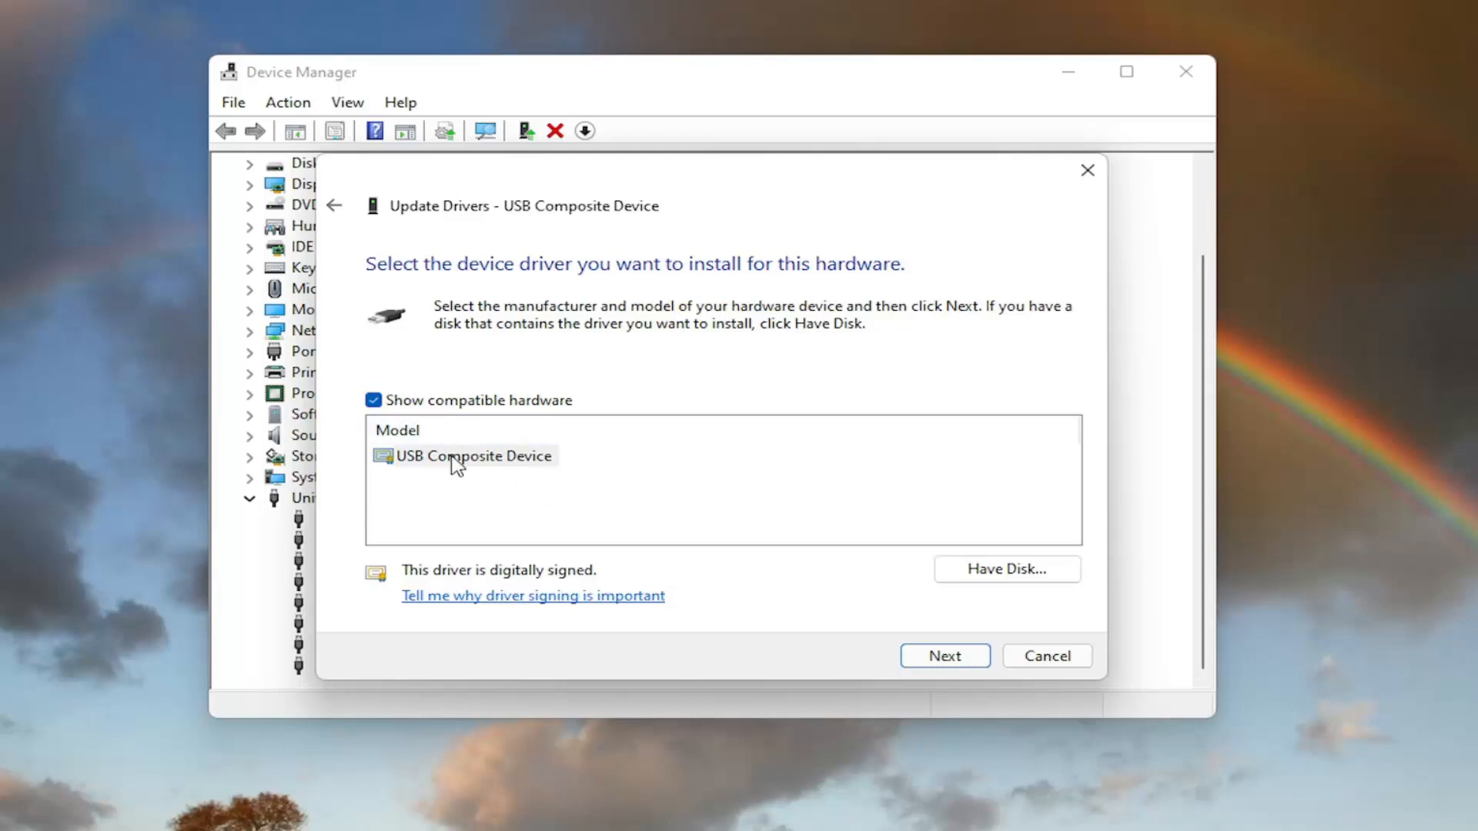
pyautogui.moveTo(469, 459)
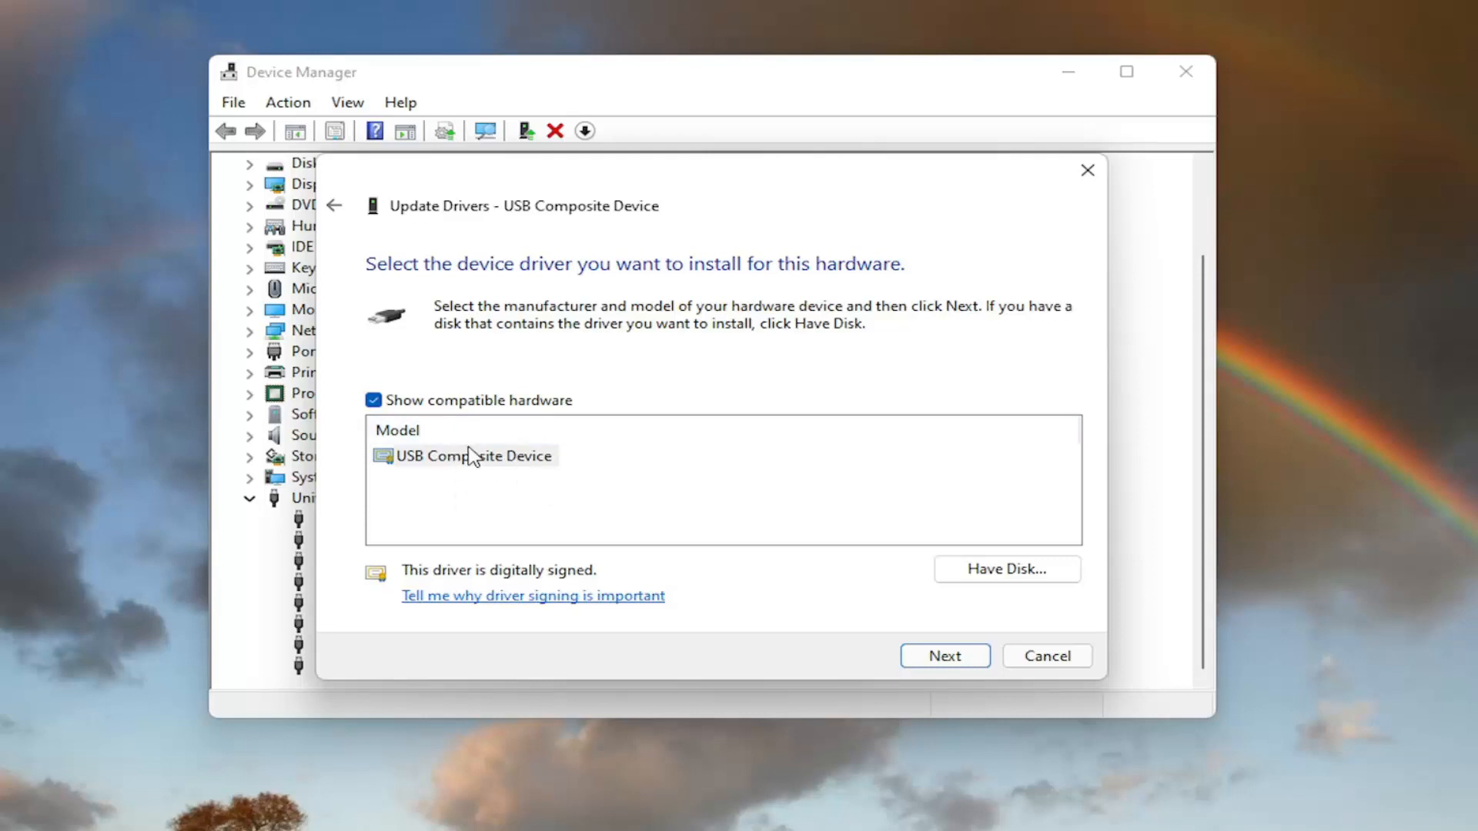
pyautogui.click(943, 655)
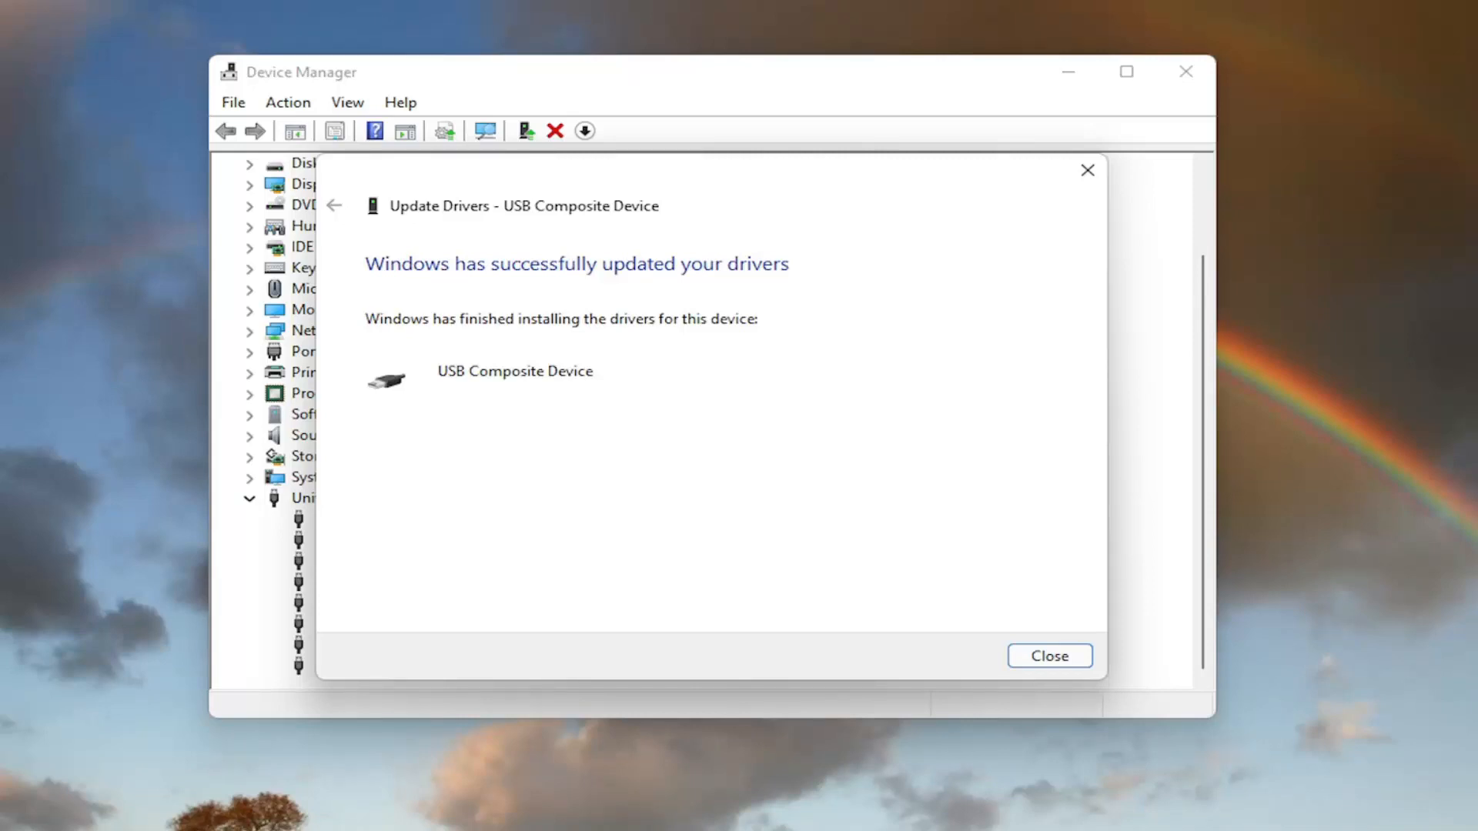
pyautogui.click(1049, 655)
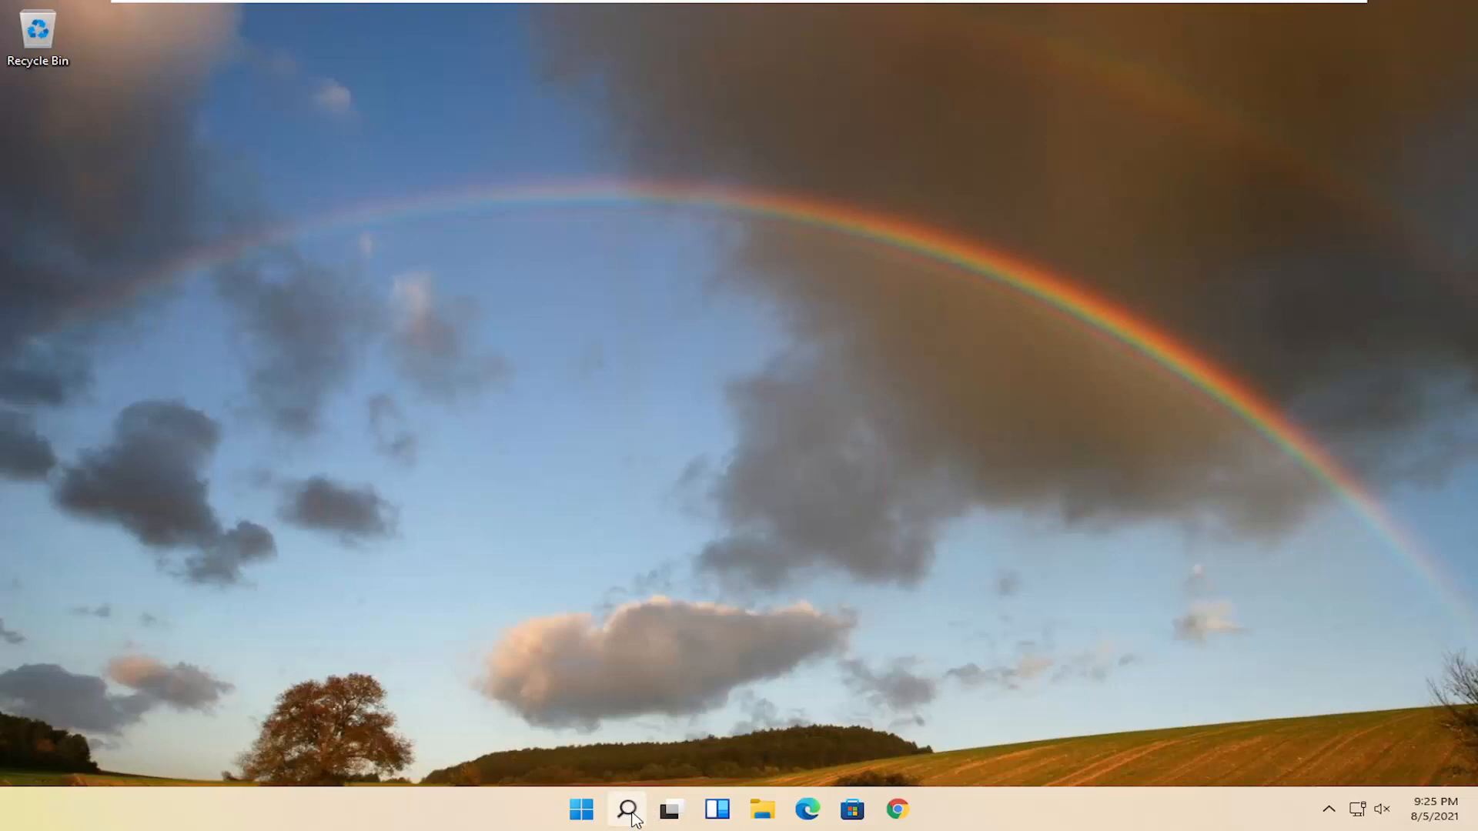
# Search for cmd, run Command Prompt as administrator, and approve the UAC prompt
pyautogui.click(627, 809)
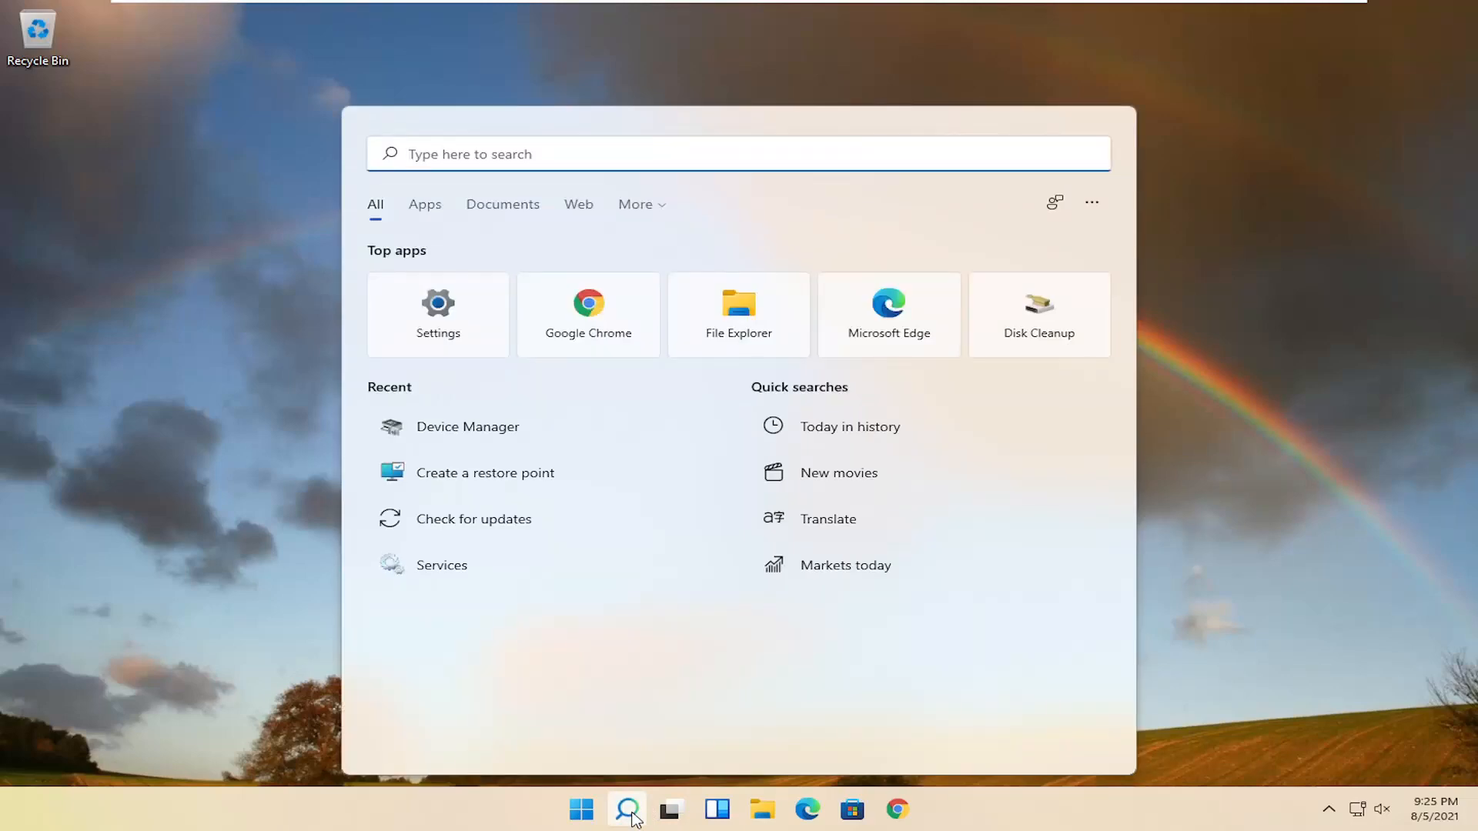
pyautogui.write('cmd')
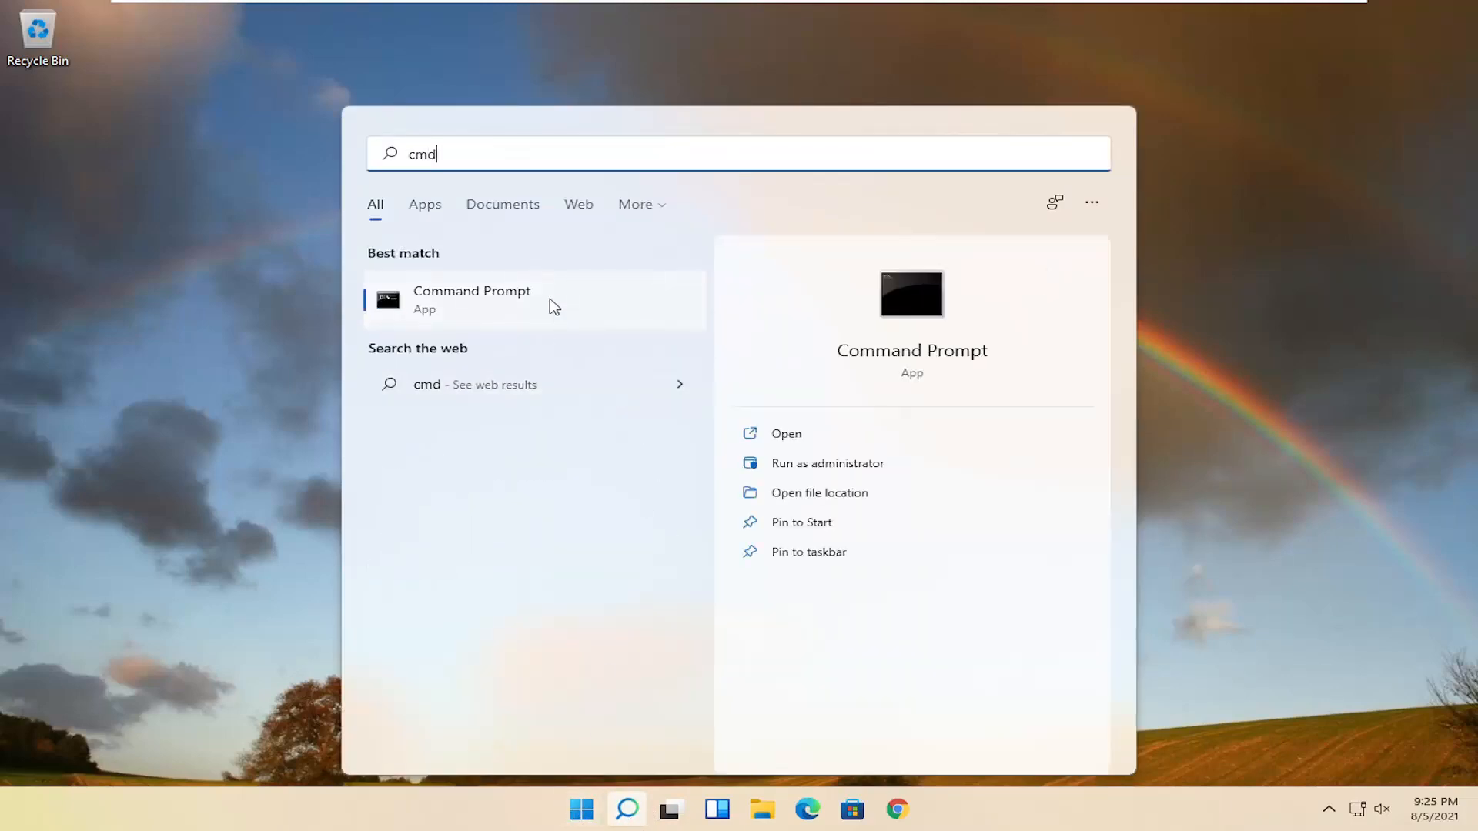
pyautogui.rightClick(471, 299)
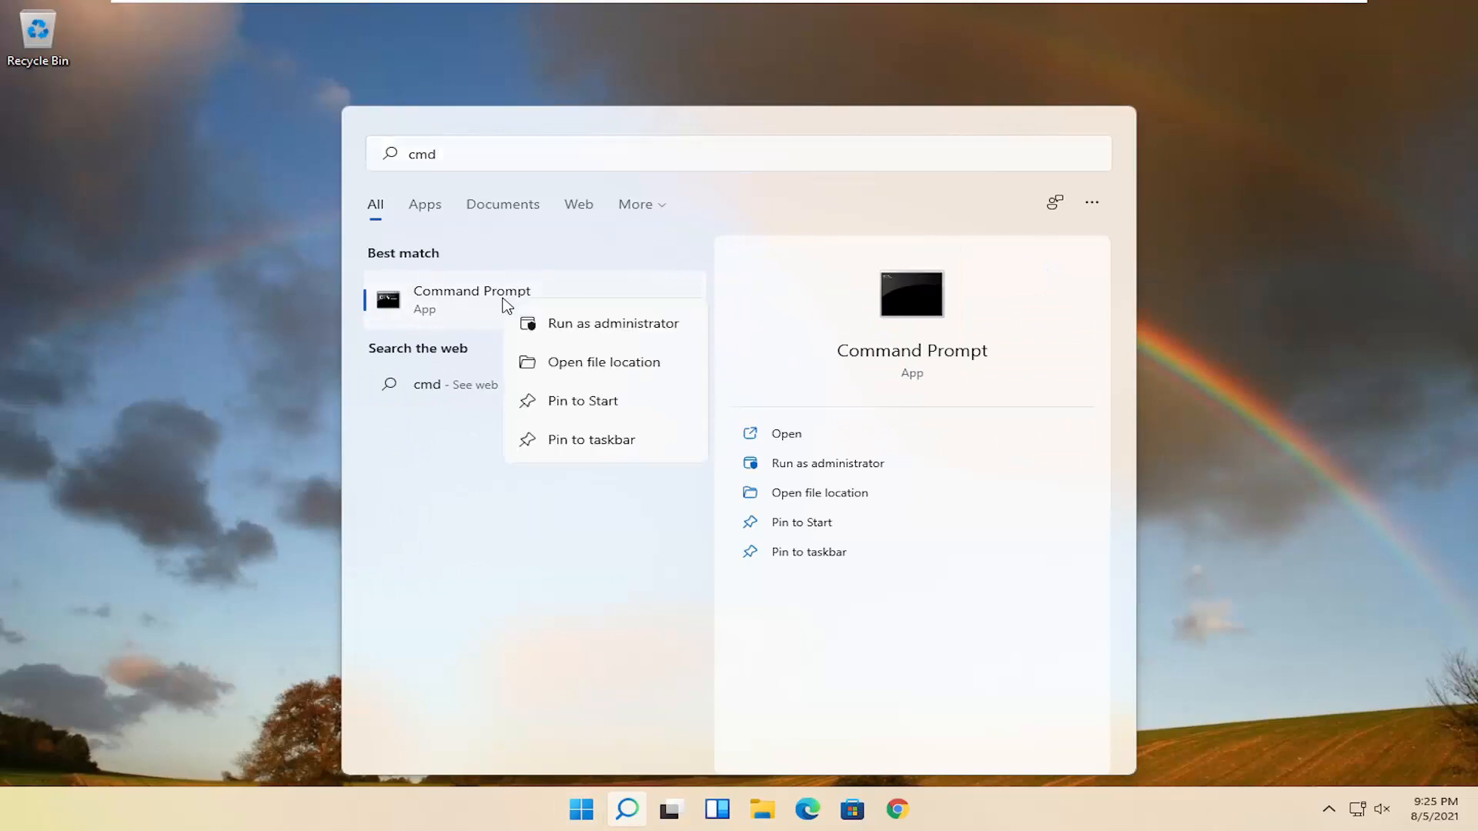
pyautogui.click(612, 322)
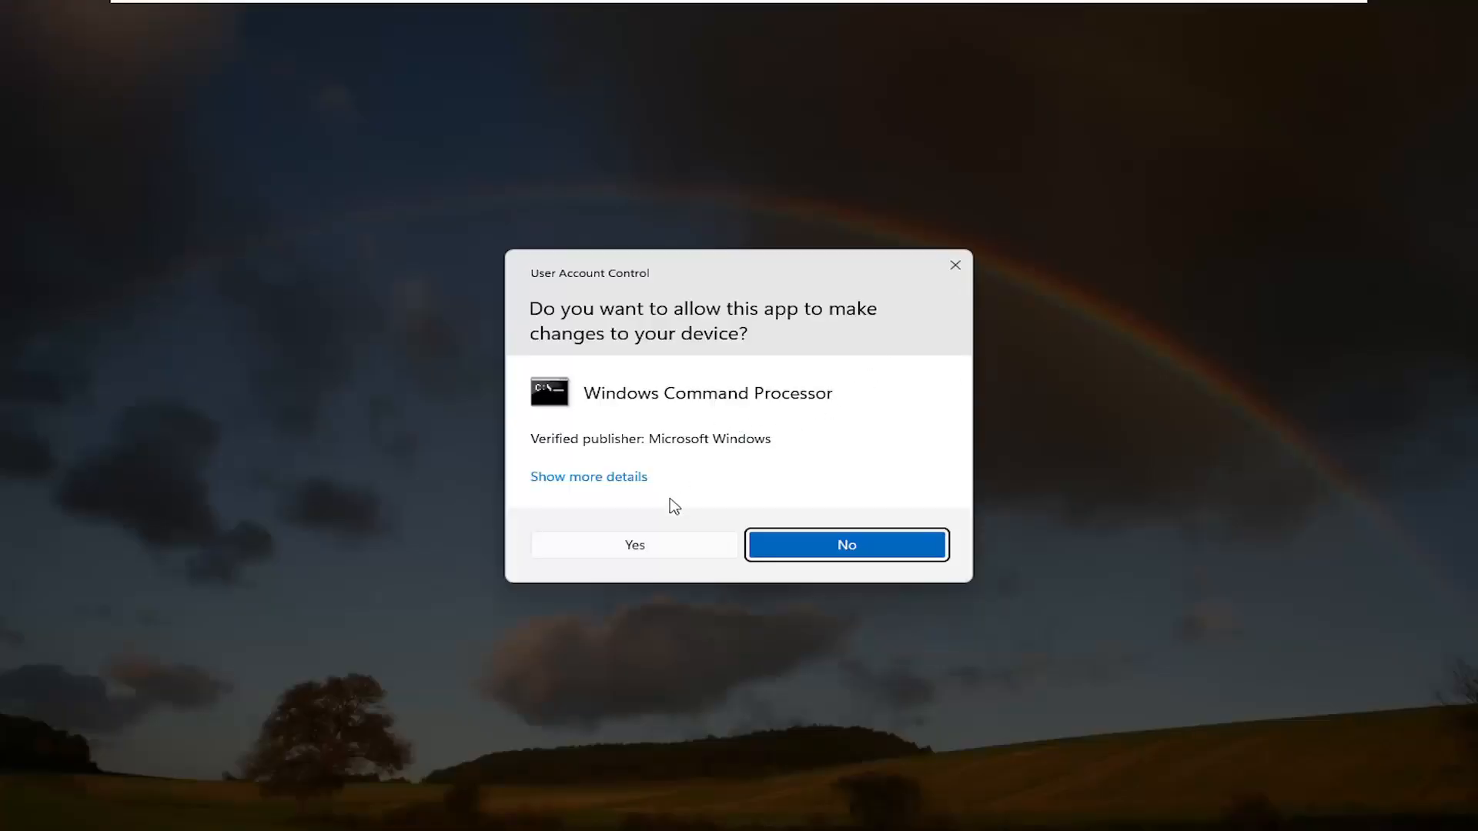
pyautogui.click(634, 545)
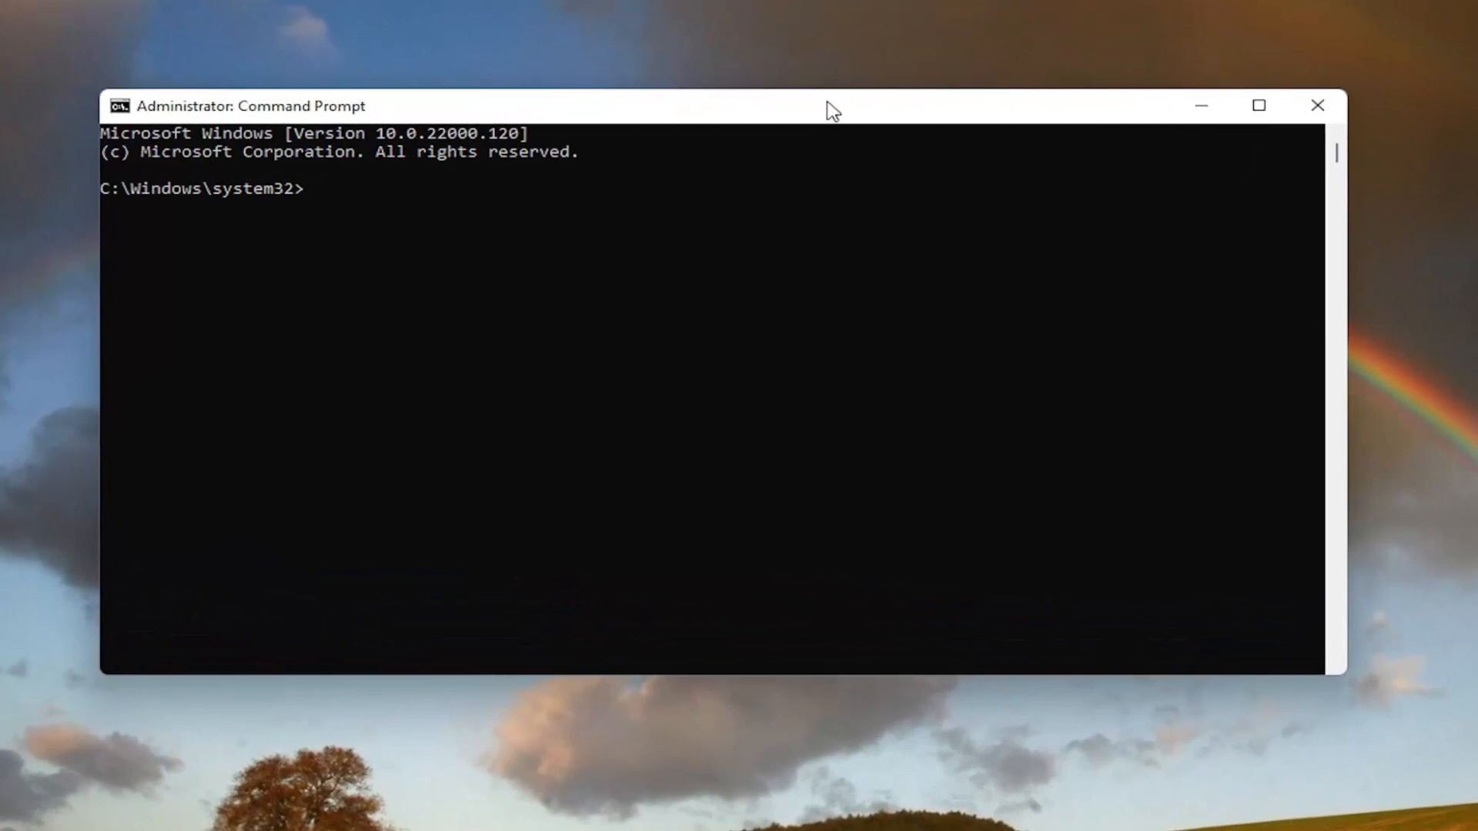
pyautogui.moveTo(772, 126)
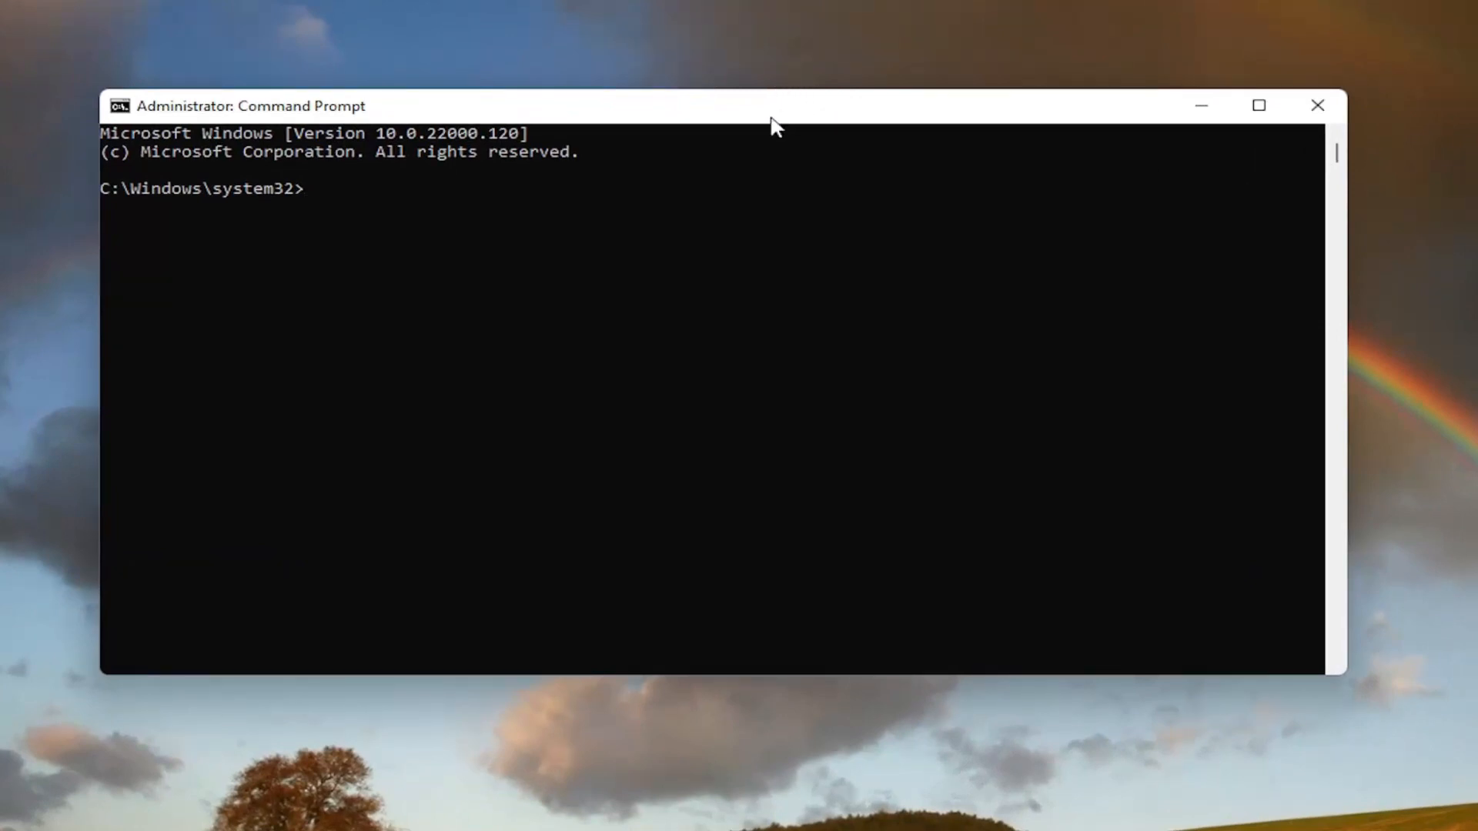
pyautogui.moveTo(719, 108)
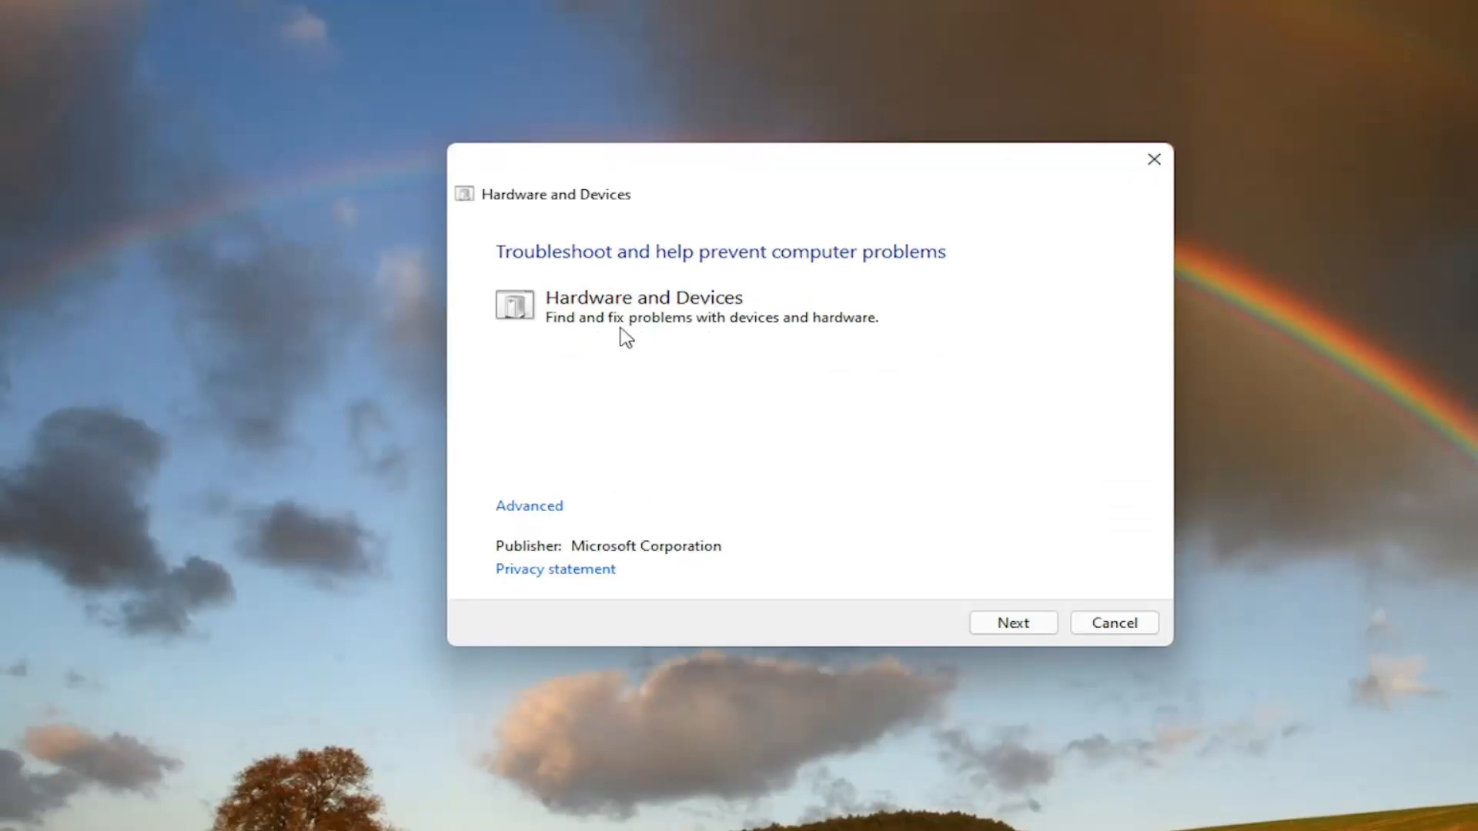
pyautogui.moveTo(656, 537)
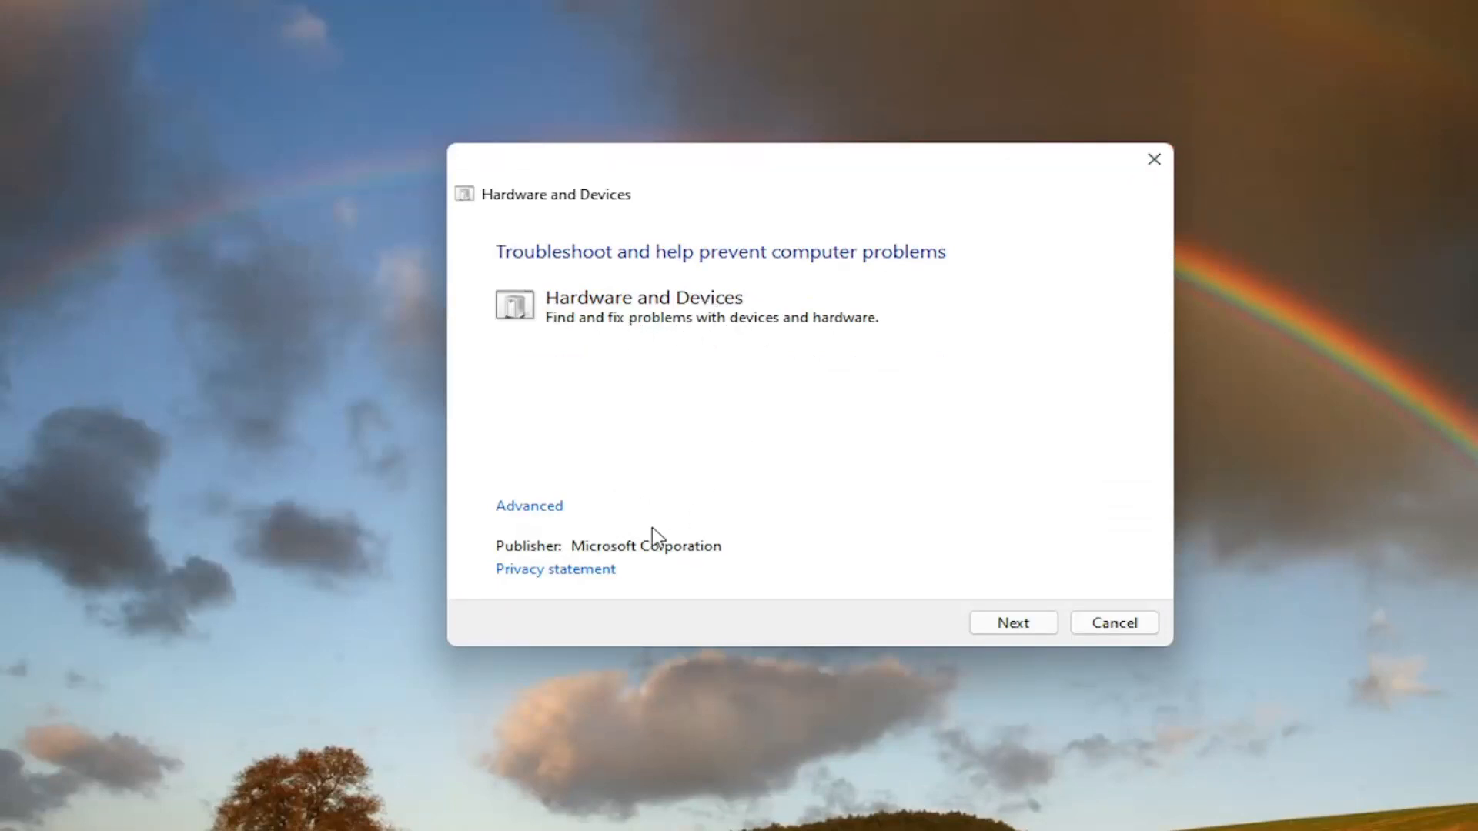
# Run the hardware scan with Apply repairs automatically enabled under Advanced
pyautogui.click(529, 505)
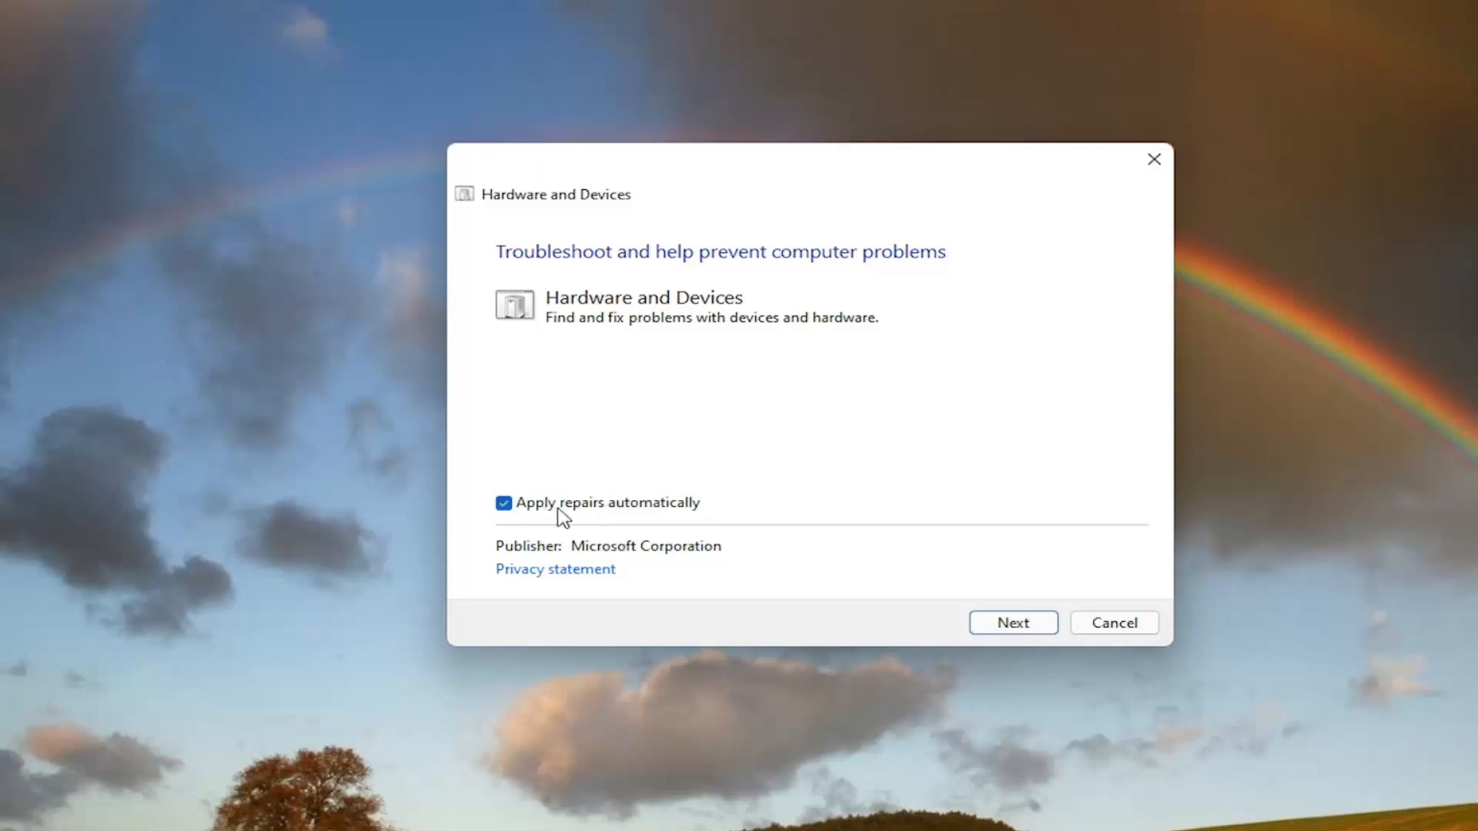
pyautogui.moveTo(677, 513)
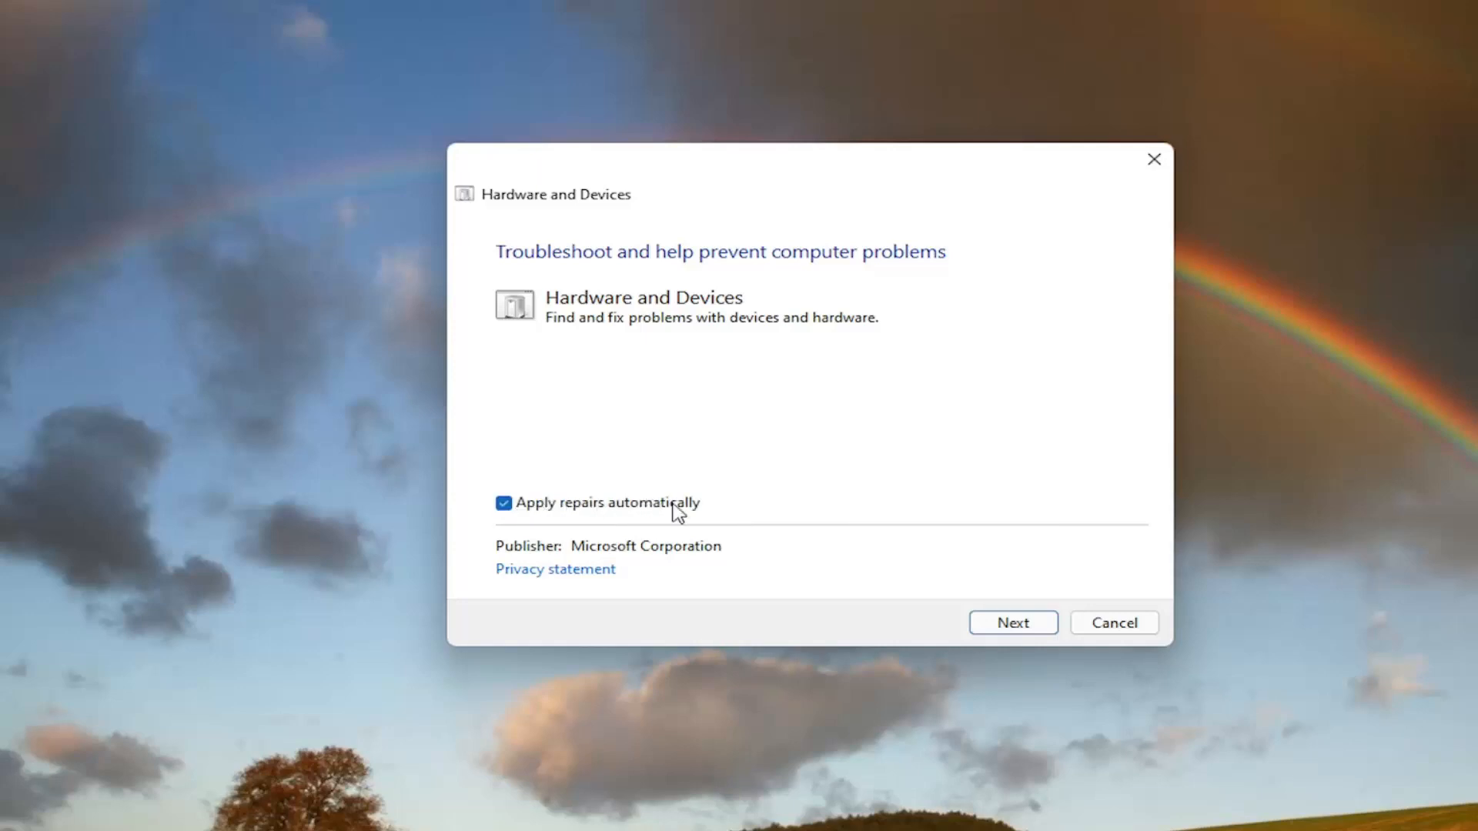
pyautogui.click(1013, 623)
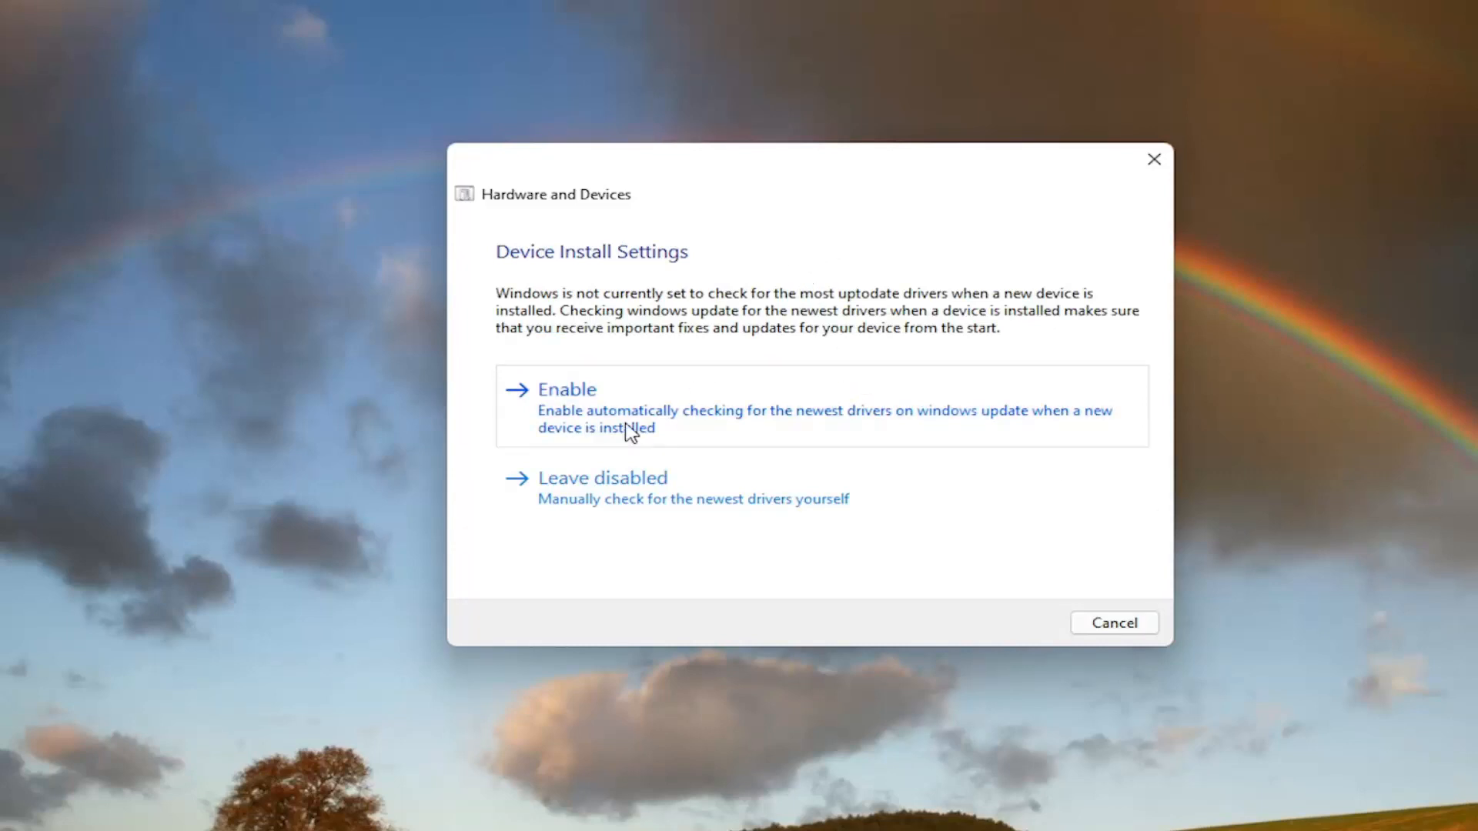
# Enable automatic driver checks in Device Install Settings and close the finished troubleshooter
pyautogui.click(569, 388)
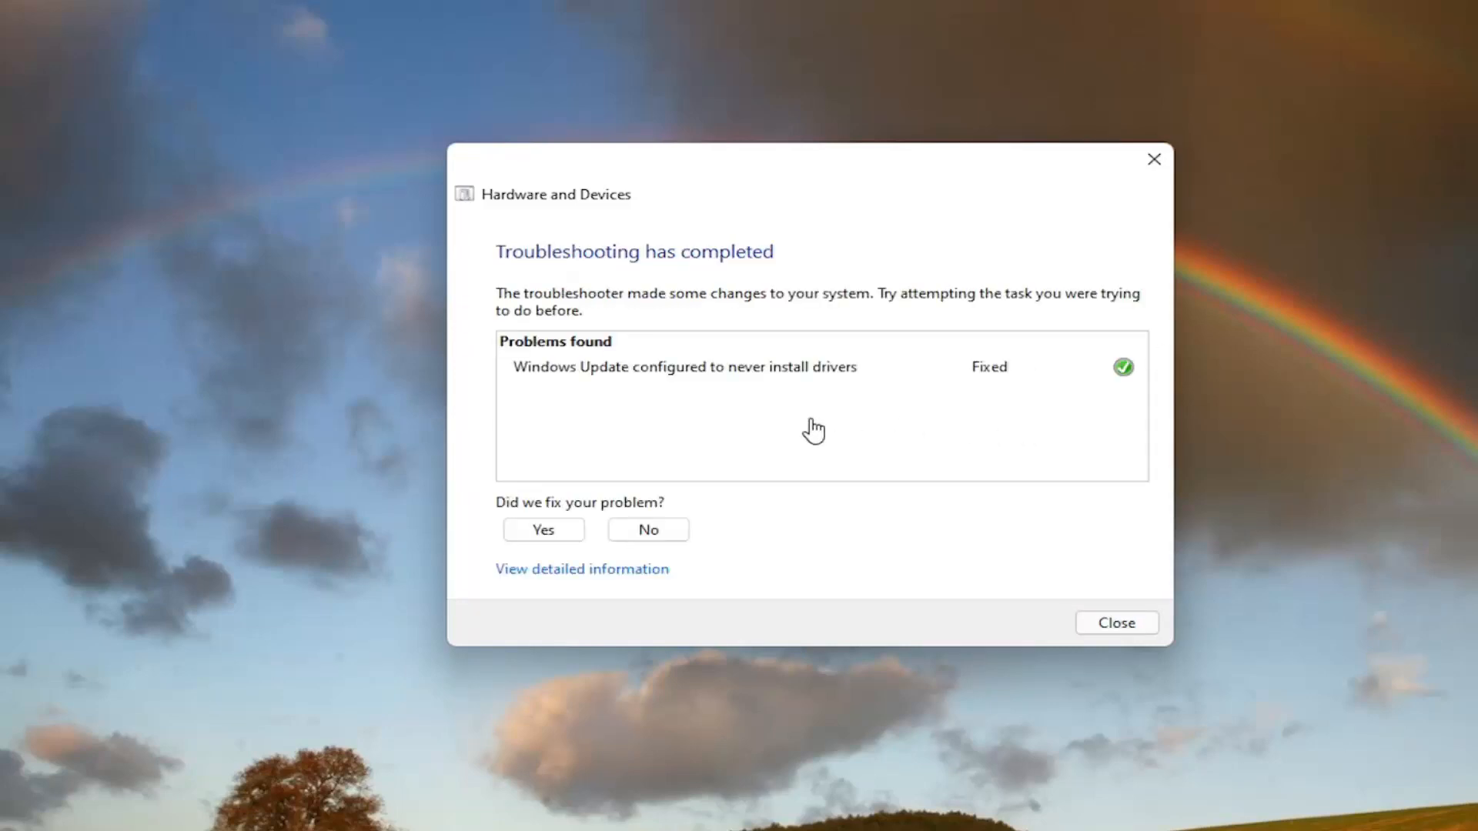
pyautogui.moveTo(797, 445)
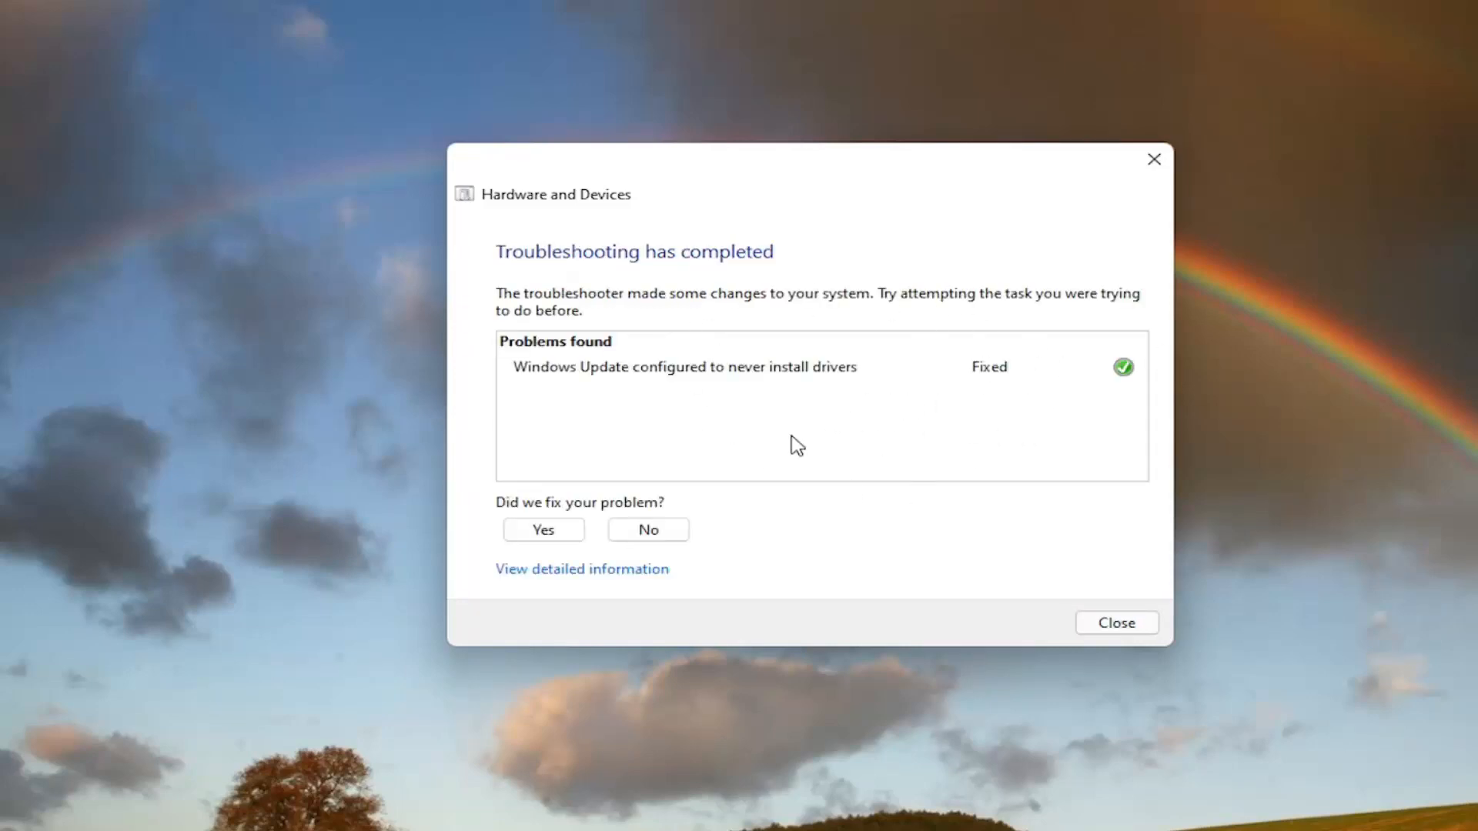
pyautogui.click(1116, 622)
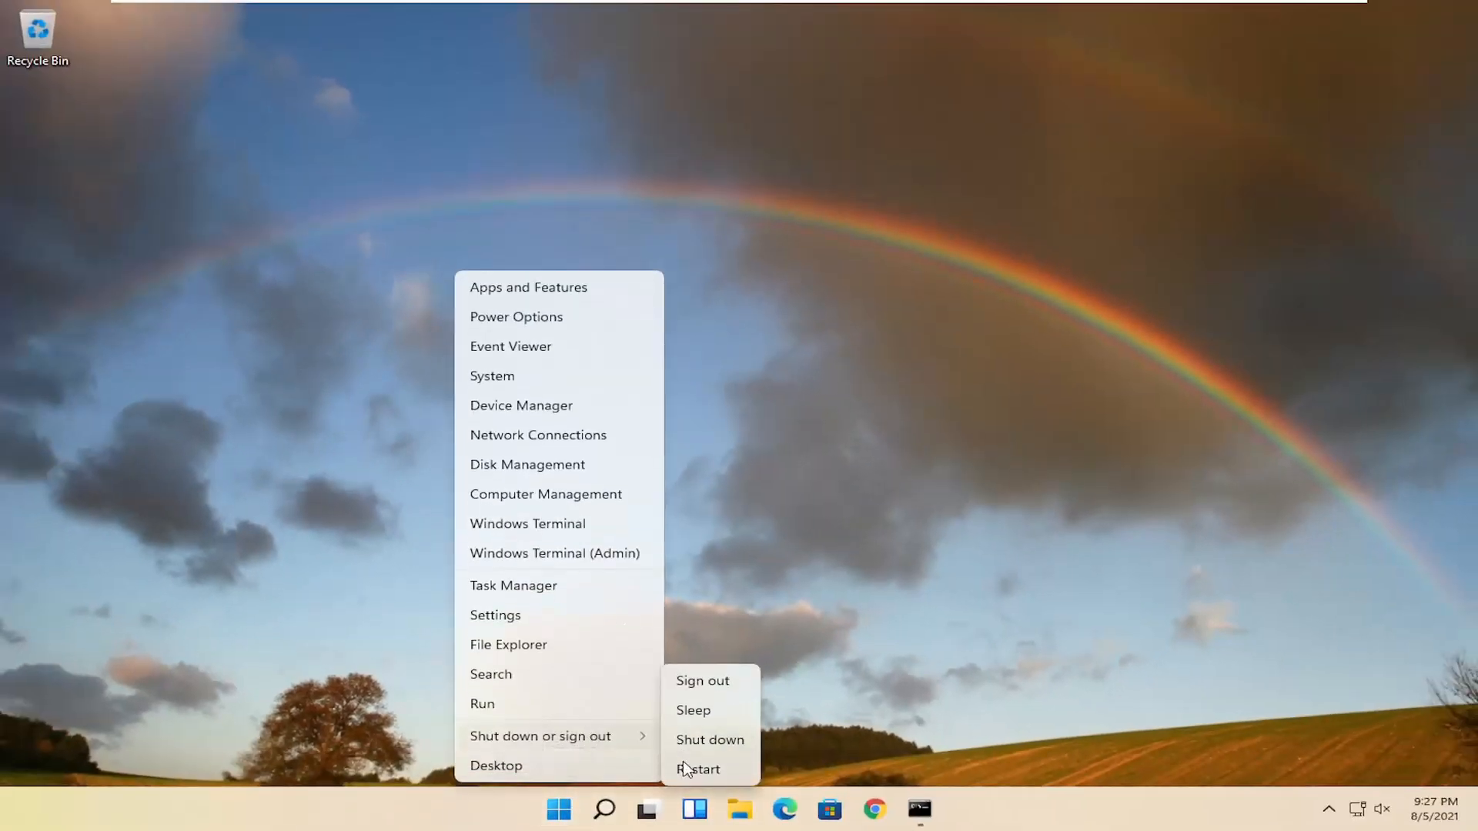
# Restart the computer from the Start button's shut down menu
pyautogui.click(699, 769)
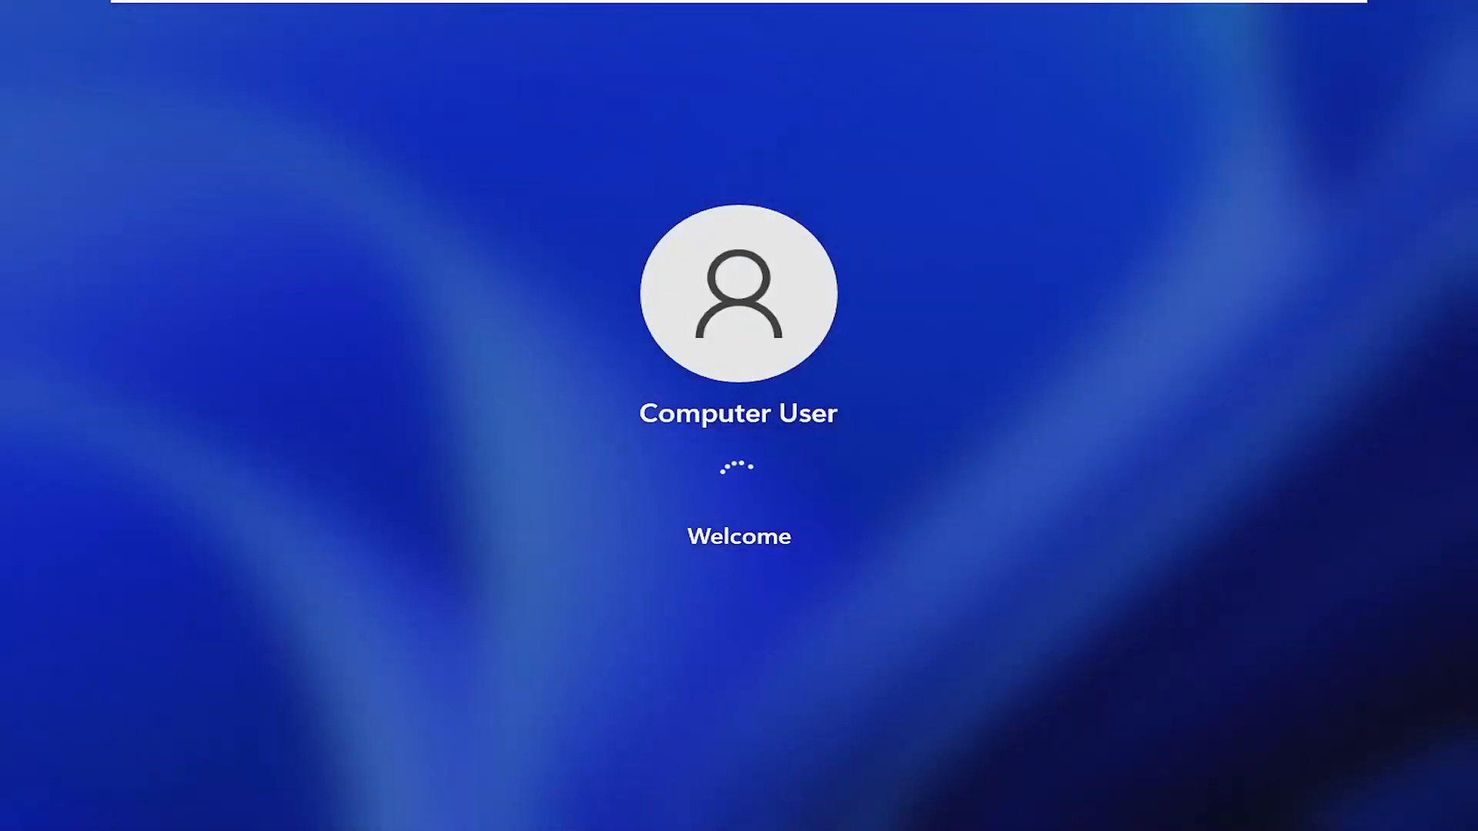